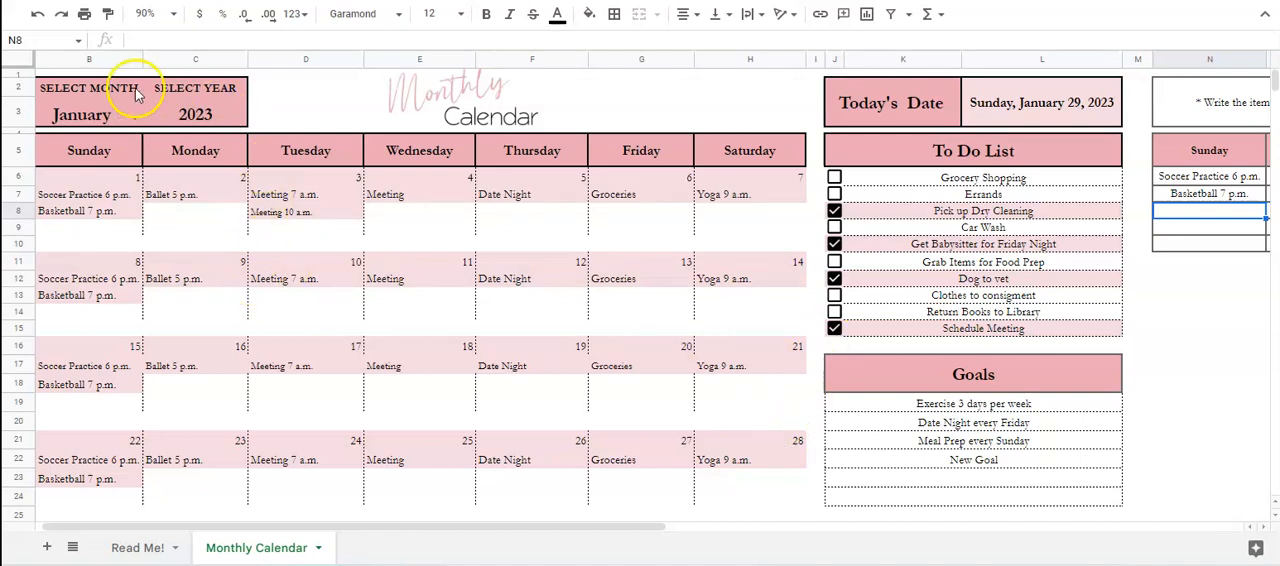
# Step: Set Select Month briefly to February, change Select Year to 2024, then return the month to January
pyautogui.click(90, 112)
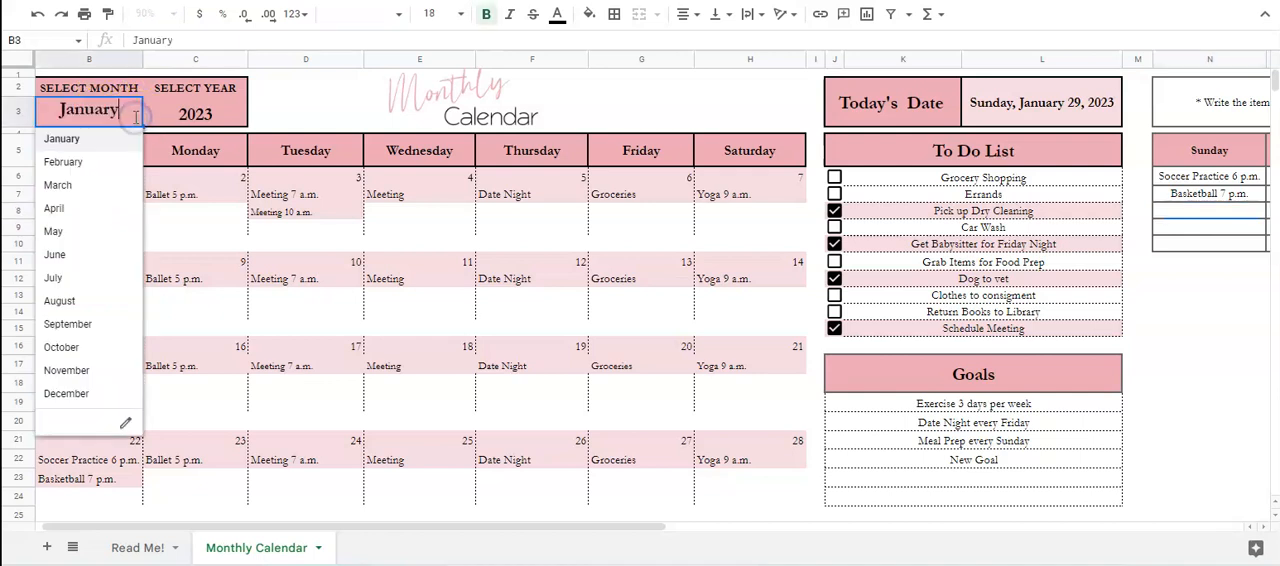
pyautogui.click(64, 160)
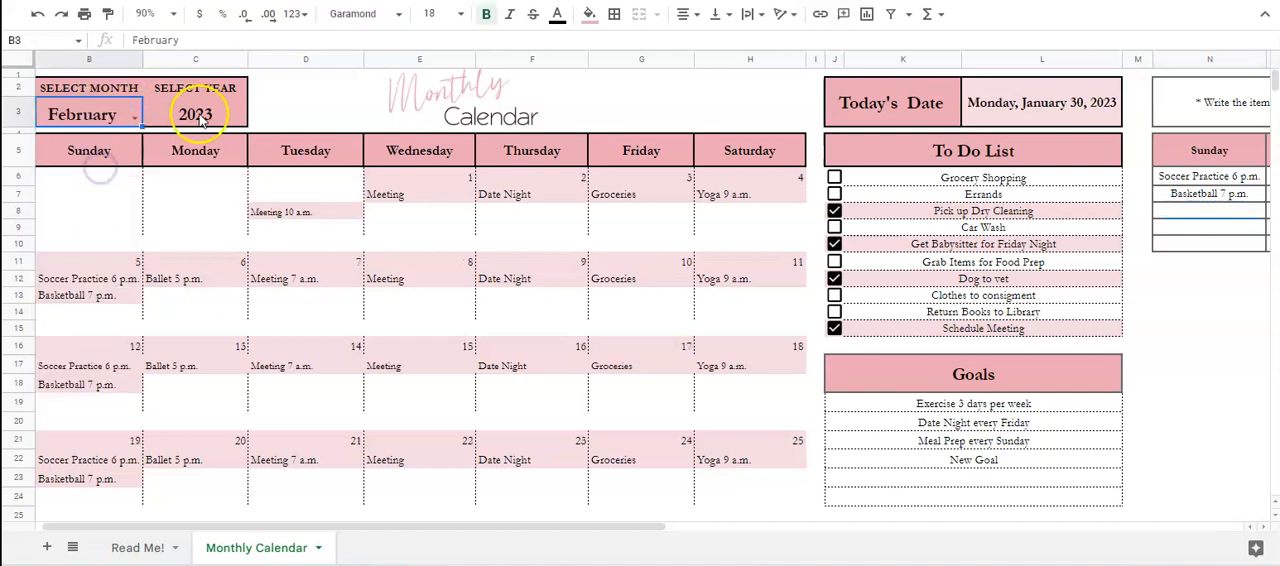
pyautogui.click(196, 112)
pyautogui.write('2024')
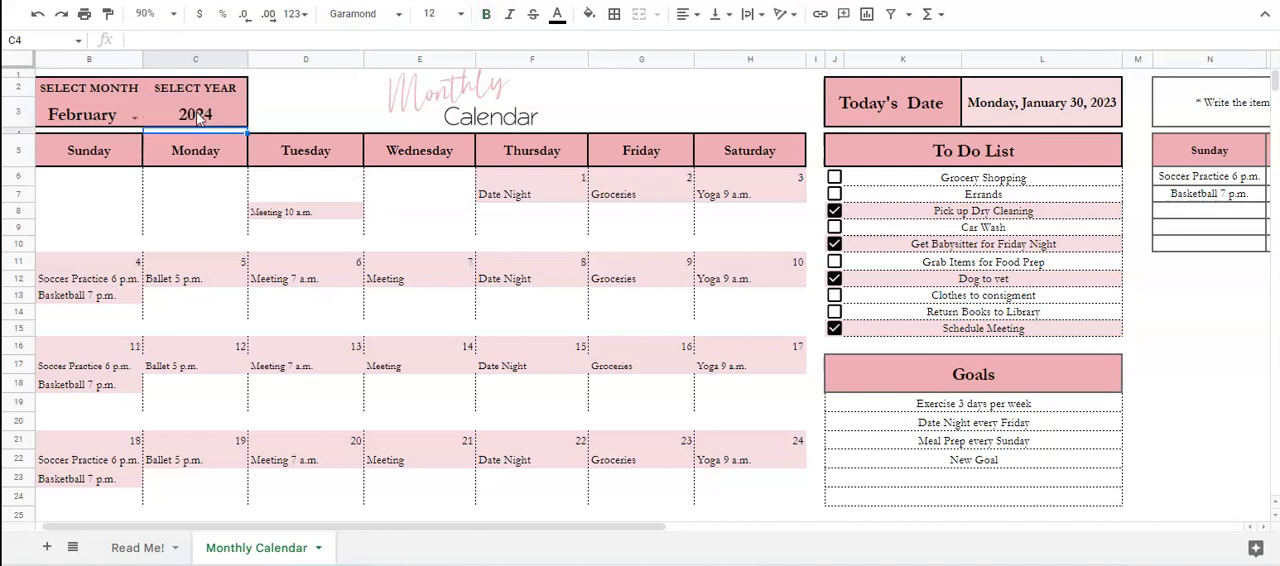
pyautogui.click(84, 114)
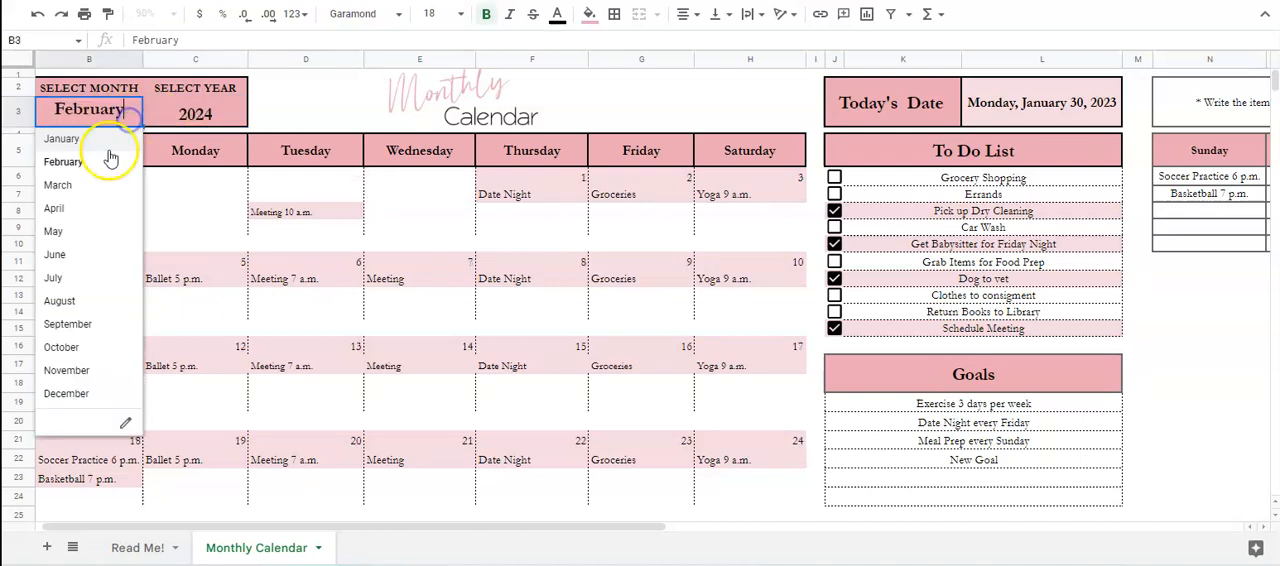
pyautogui.click(60, 138)
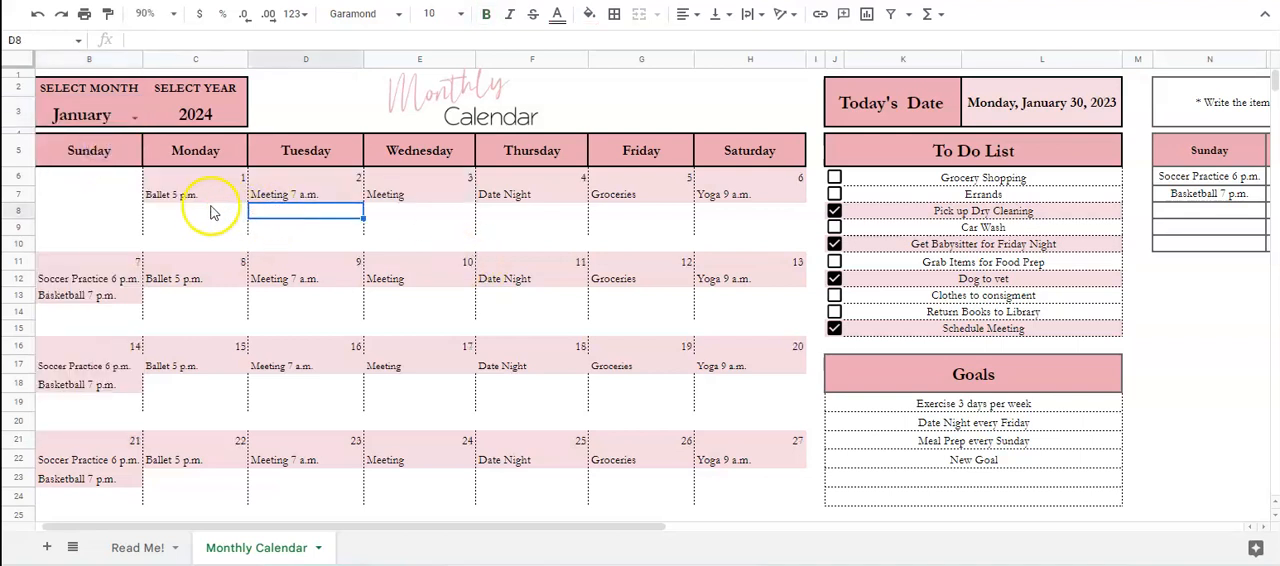
pyautogui.moveTo(130, 216)
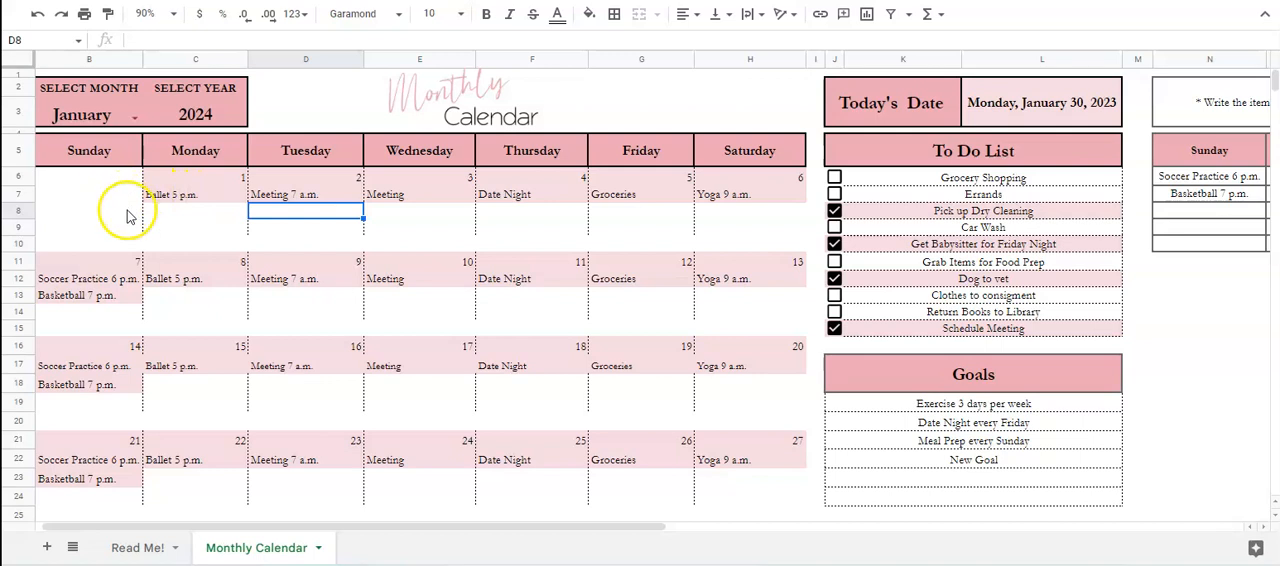
pyautogui.click(426, 12)
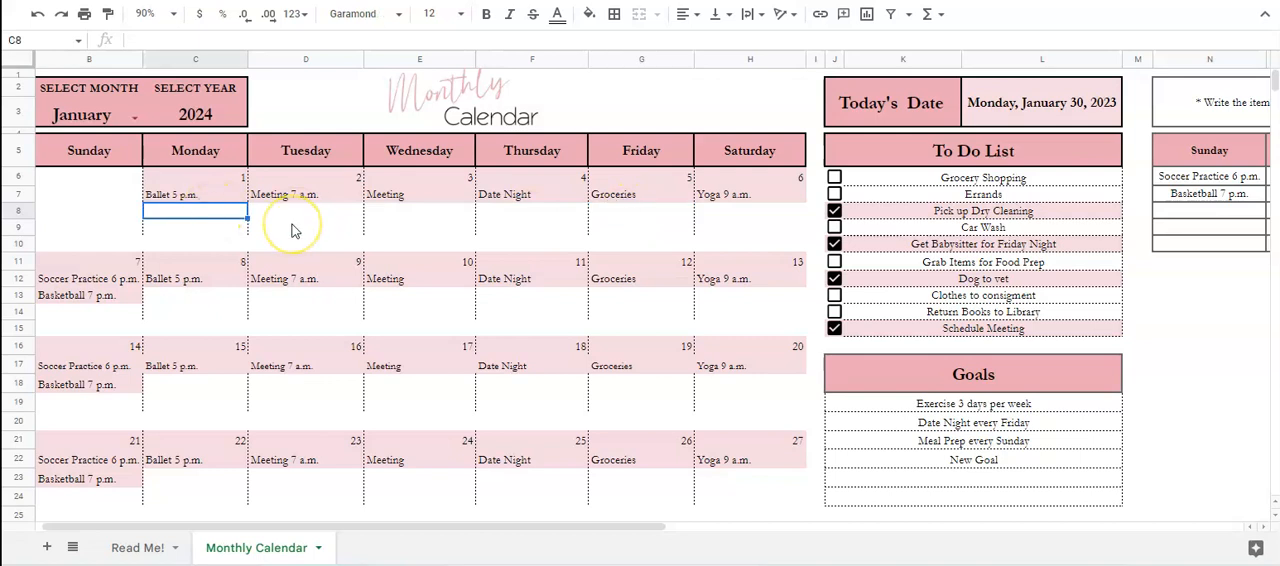
pyautogui.write('Meeting at 1 p.m.')
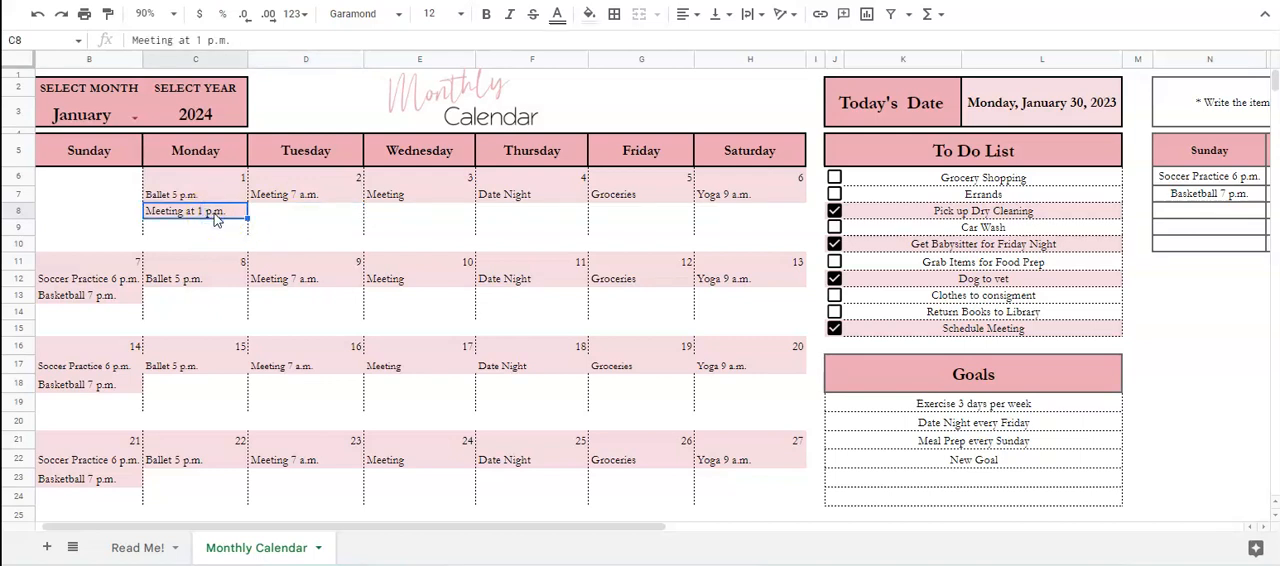
pyautogui.moveTo(204, 216)
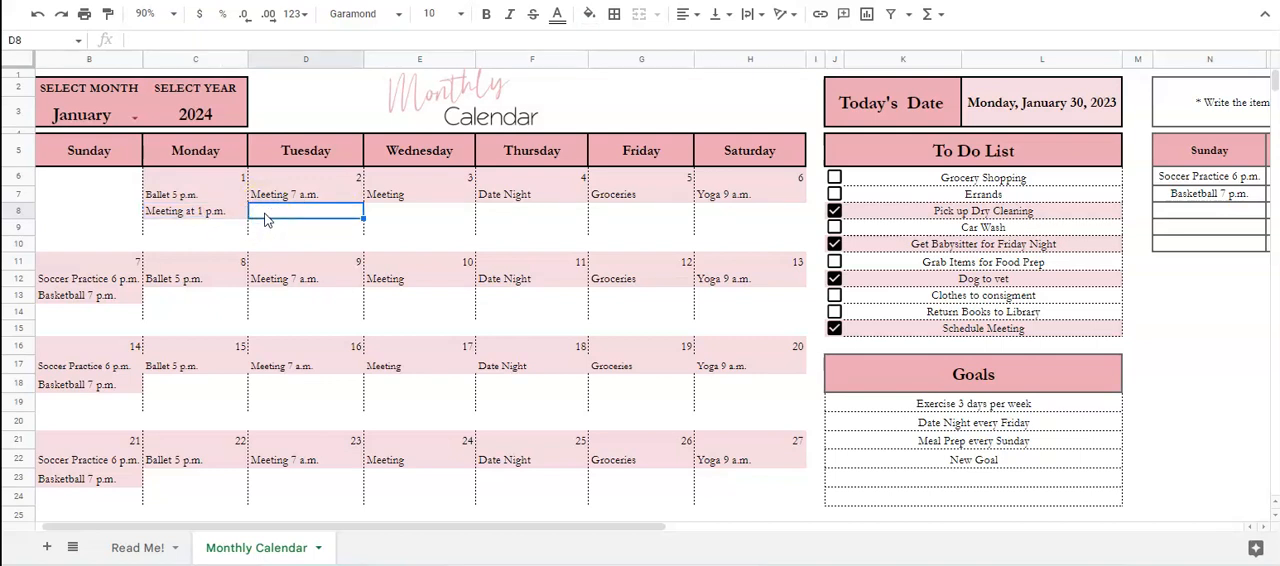
pyautogui.write('Walk at 10 a.m.')
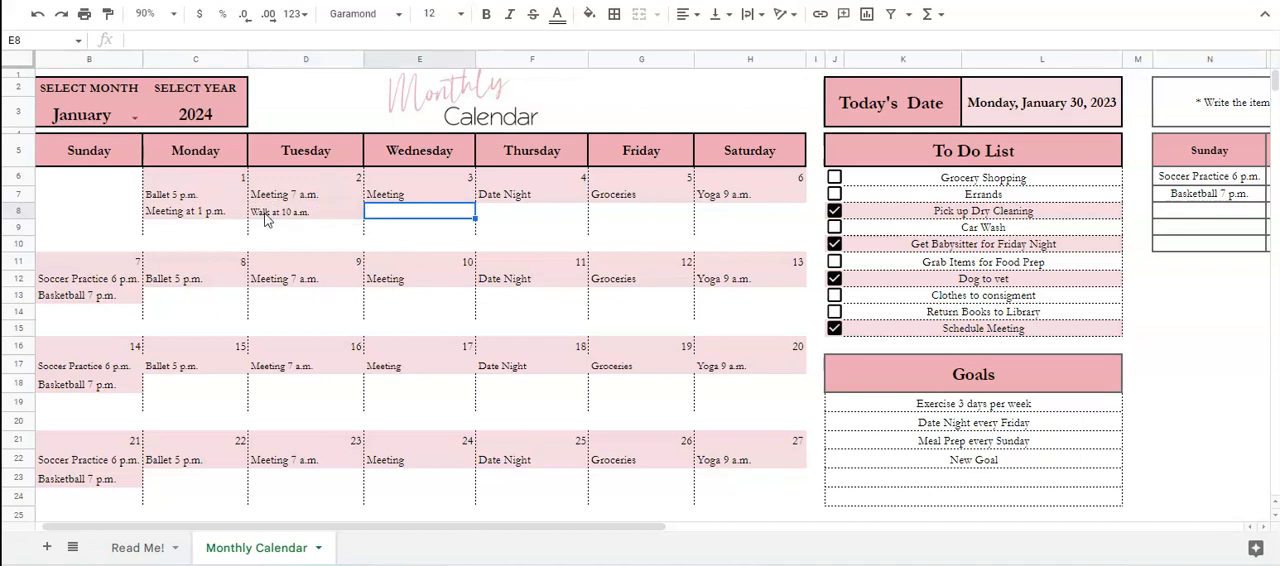
pyautogui.moveTo(184, 218)
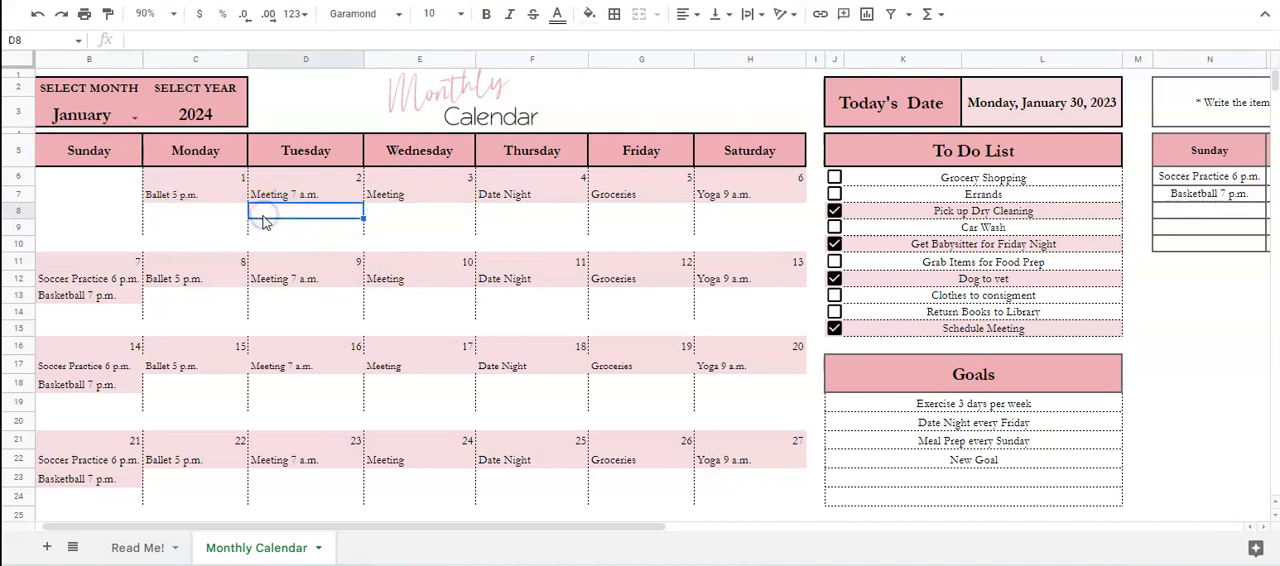
# Step: Inspect the January 9 meeting formula and clear the Monday 'Ballet 5 p.m.' slot in the weekly table
pyautogui.click(184, 194)
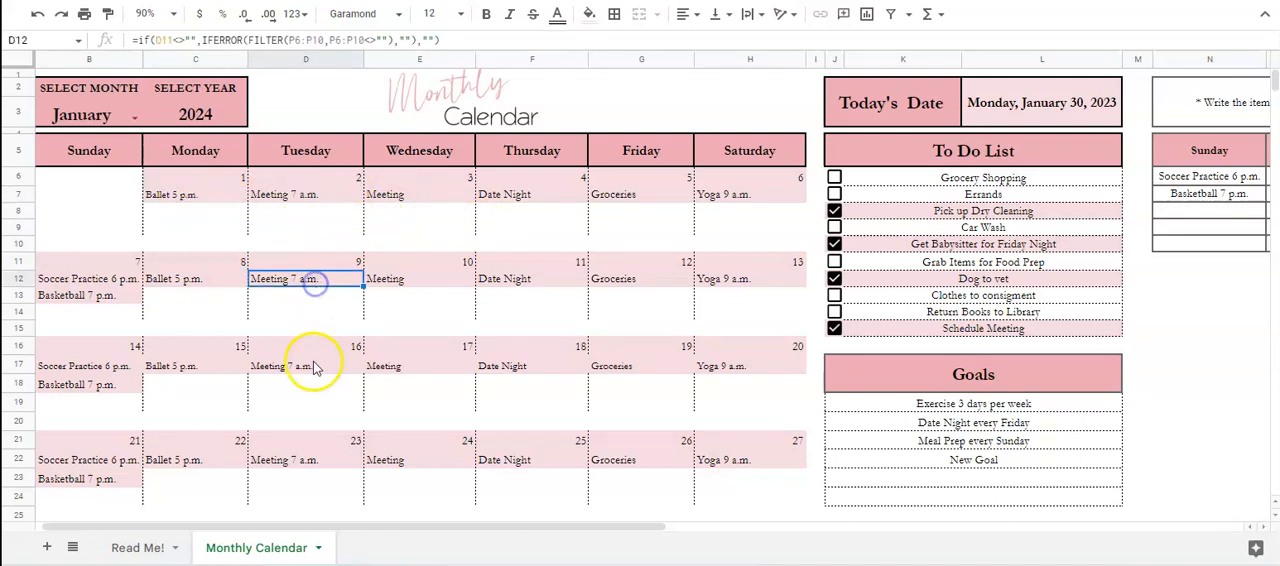
pyautogui.click(420, 194)
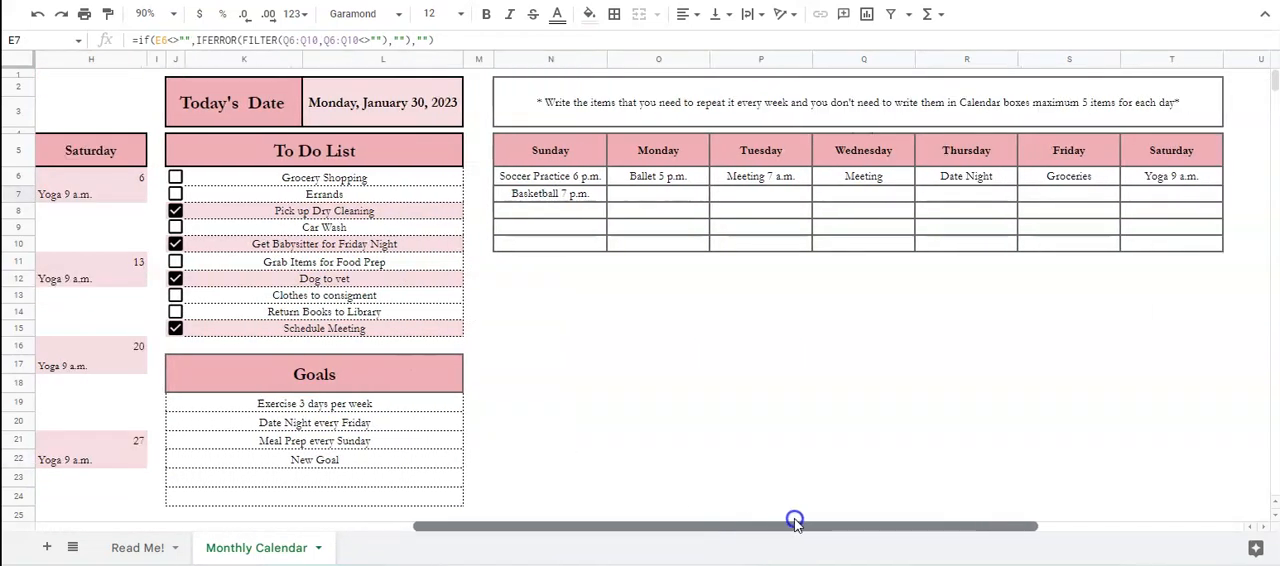
pyautogui.hscroll(3)
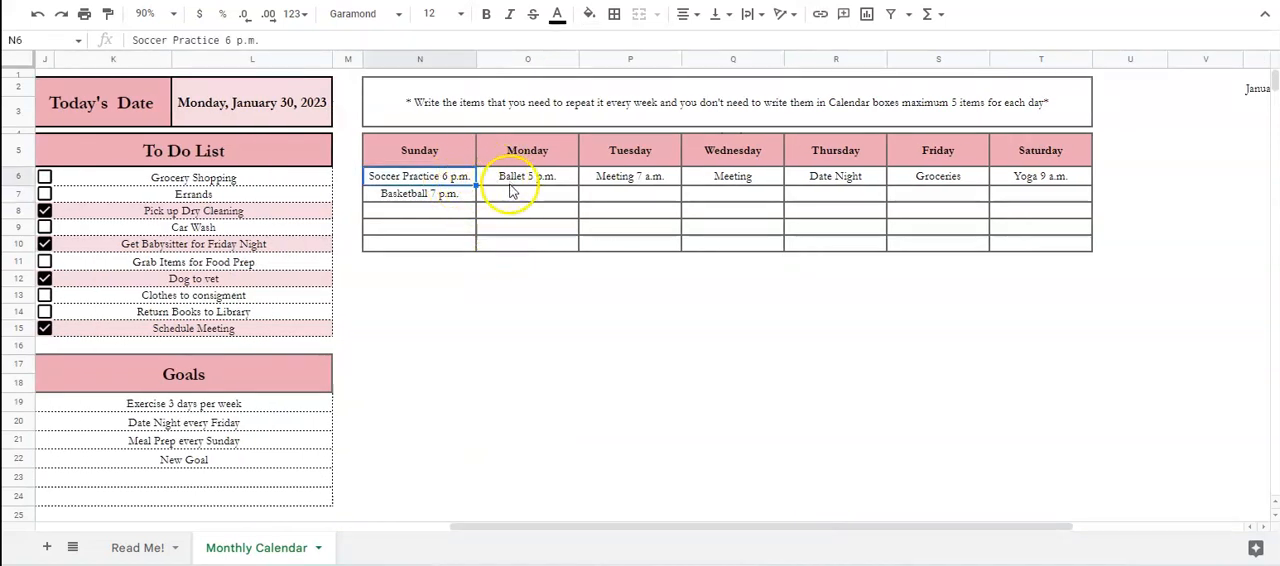
pyautogui.click(528, 192)
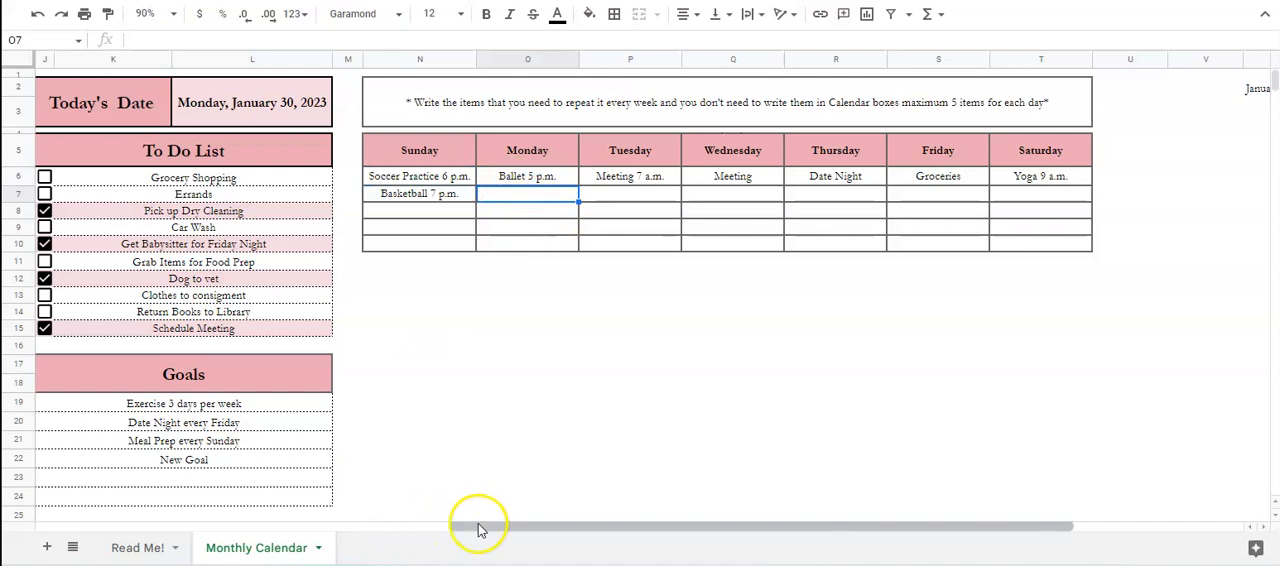
pyautogui.hscroll(-3)
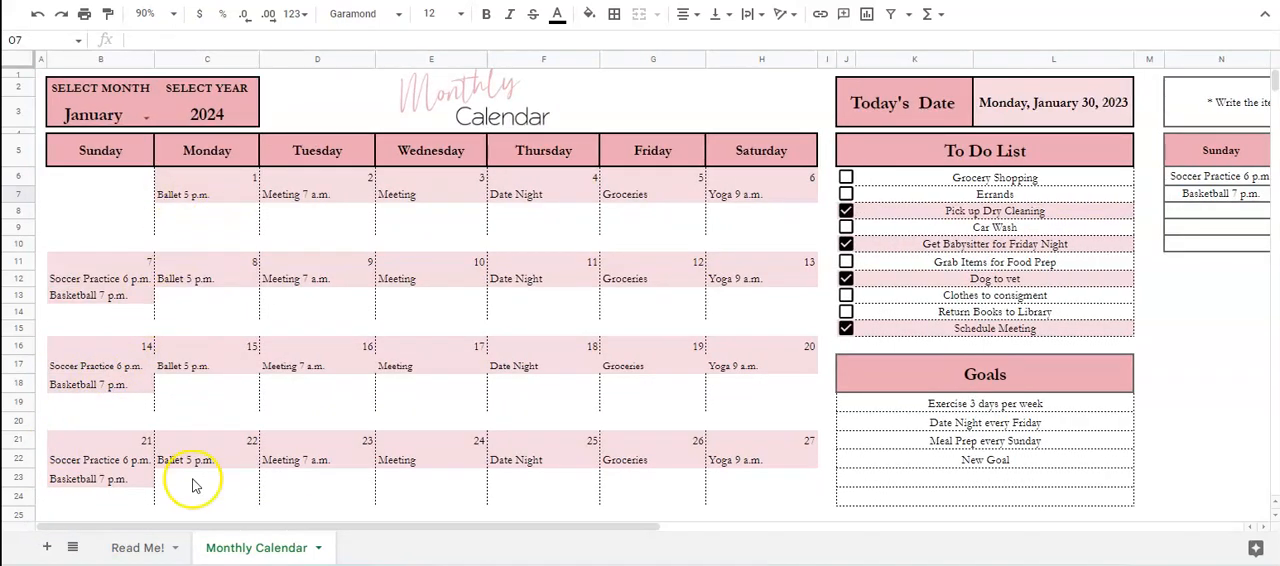
# Step: Try a 'walk at 4 p.m.' line under January 22, undo it, and check the Ballet cell's formula
pyautogui.click(196, 480)
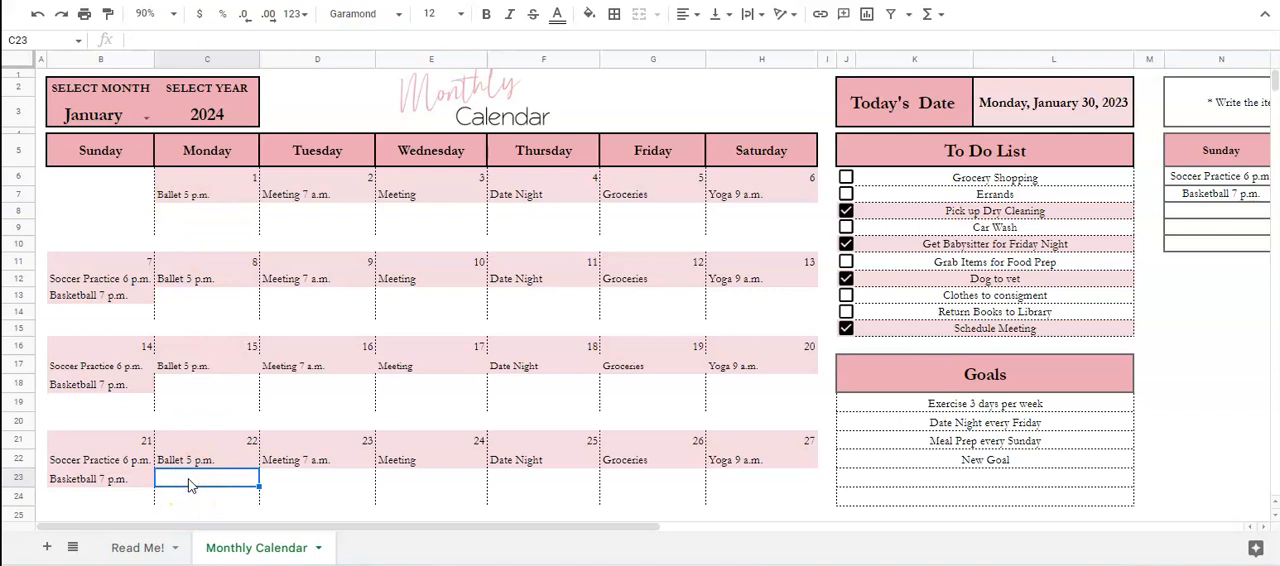
pyautogui.write('walk at')
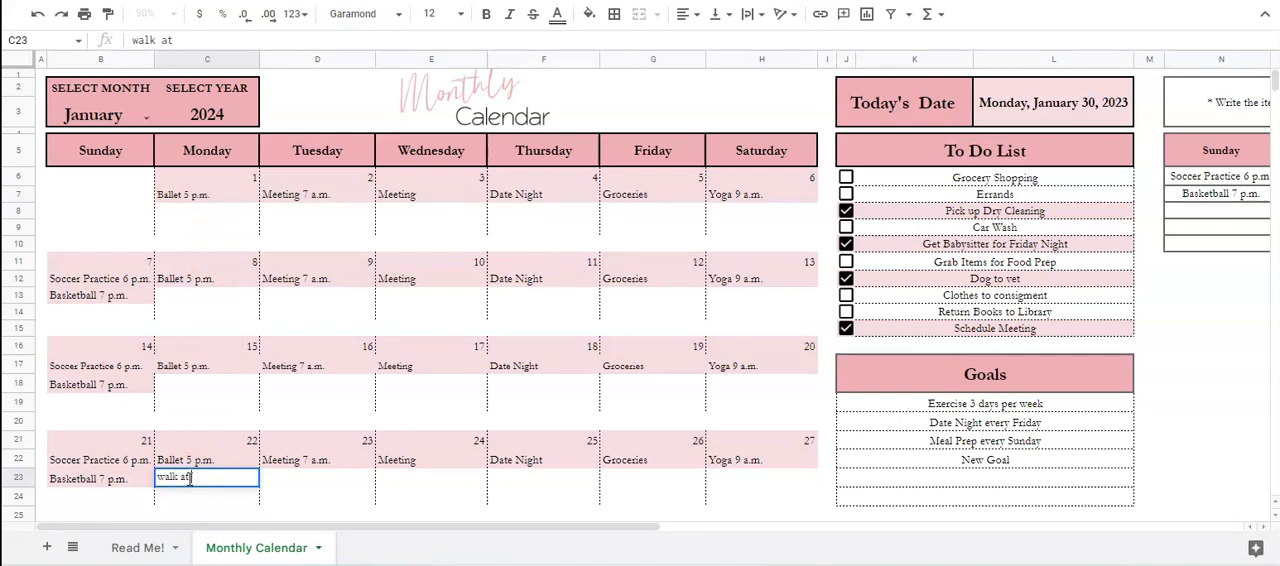
pyautogui.press('Enter')
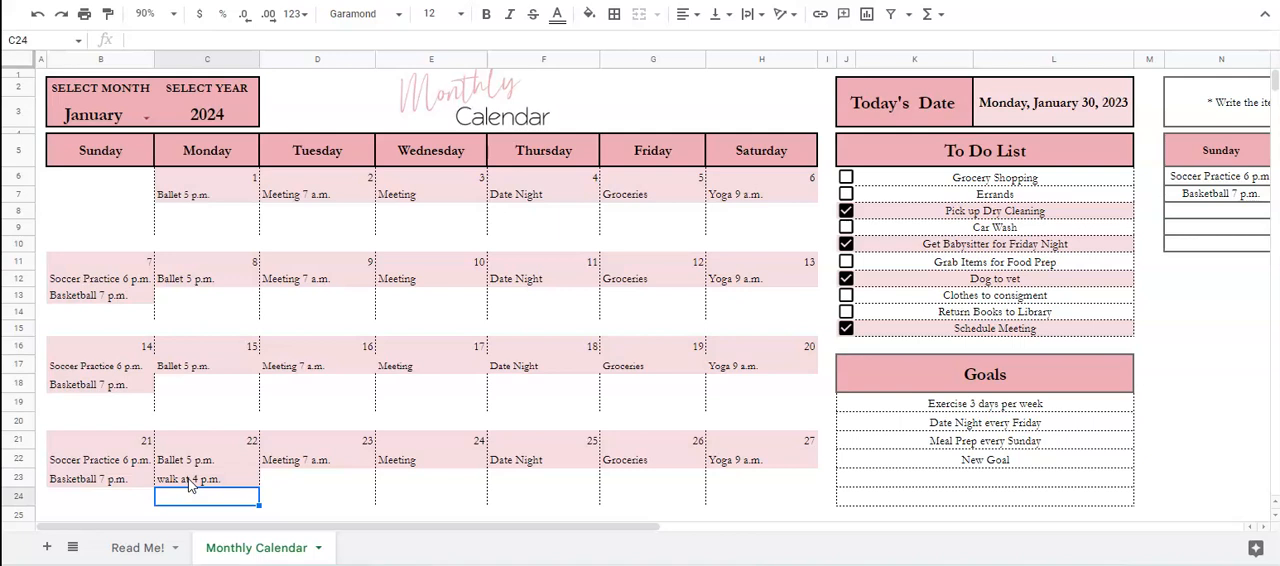
pyautogui.click(190, 460)
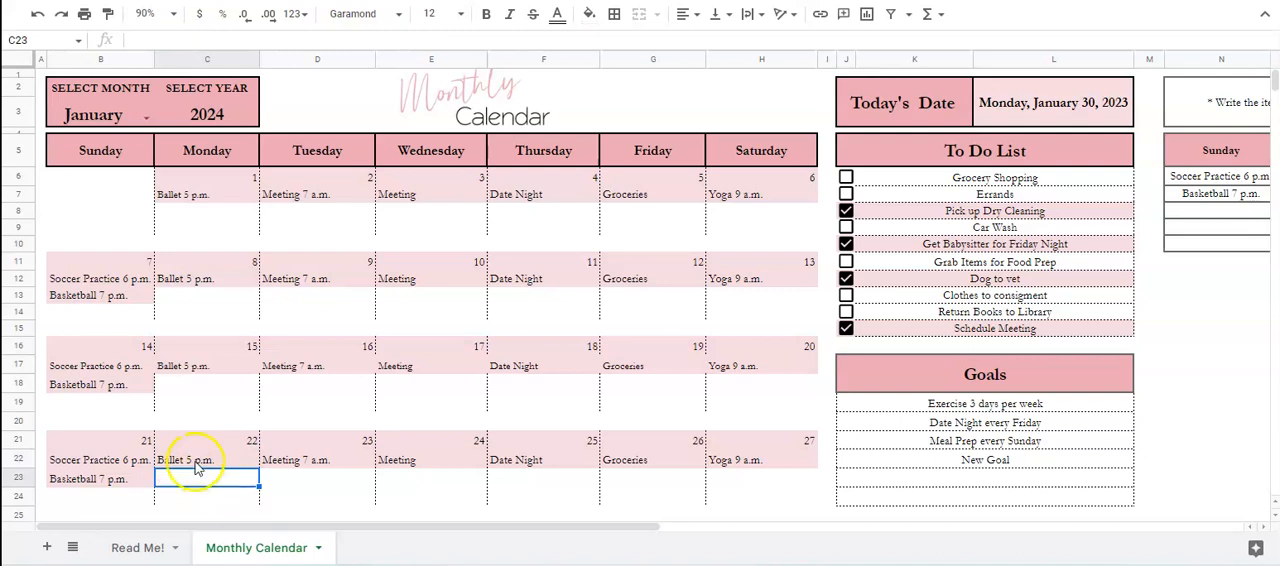
pyautogui.click(200, 460)
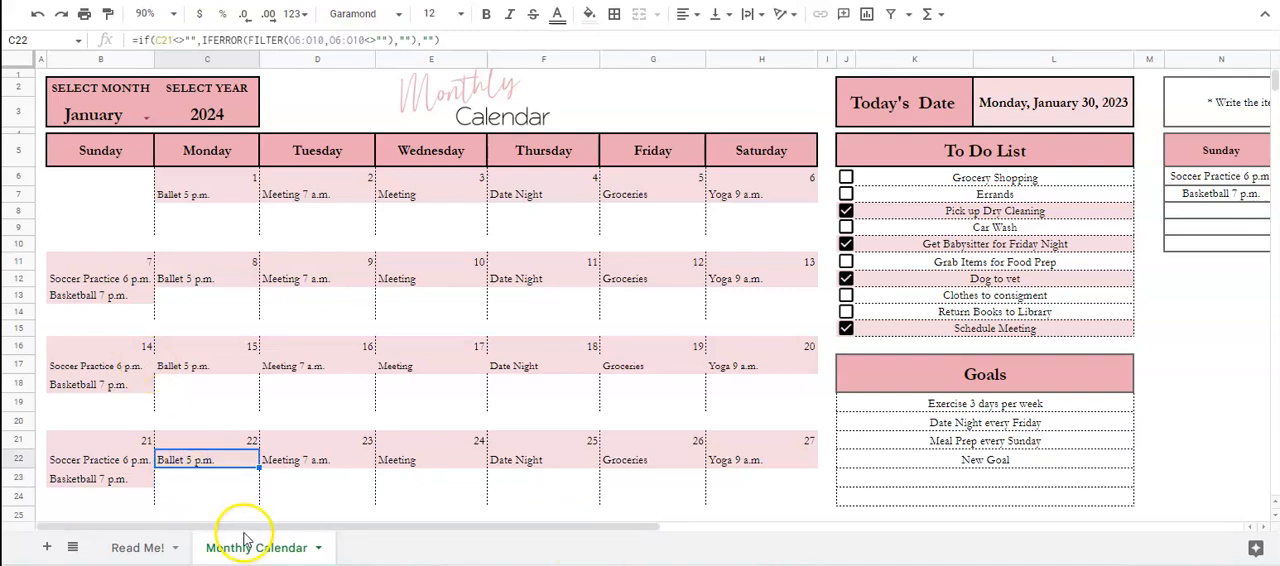
pyautogui.hscroll(3)
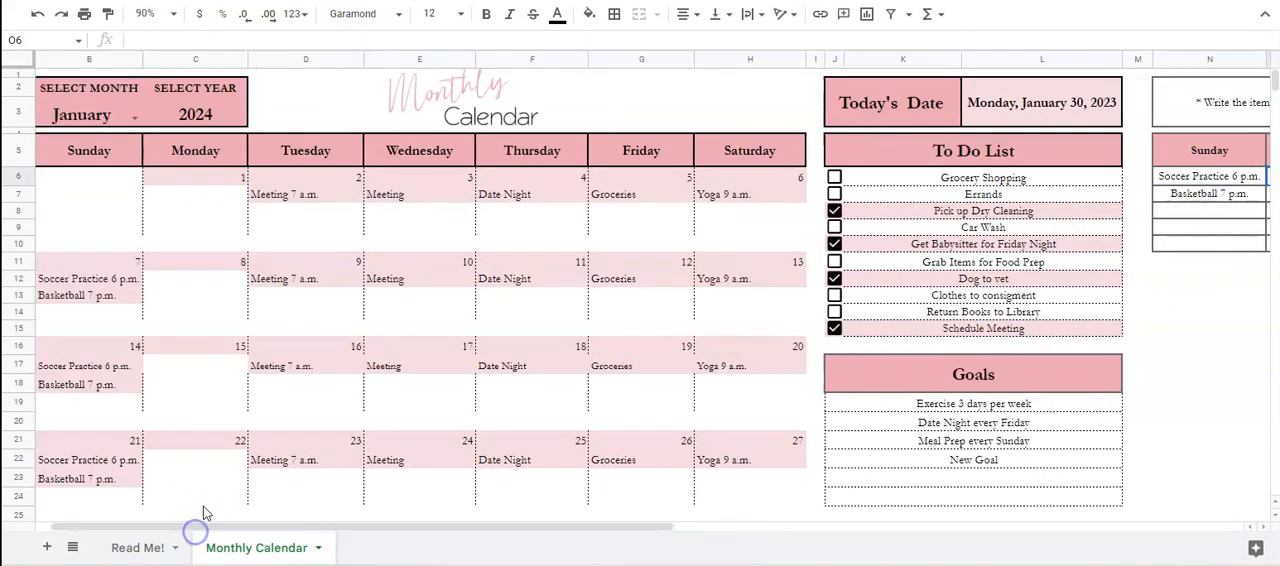
pyautogui.click(196, 460)
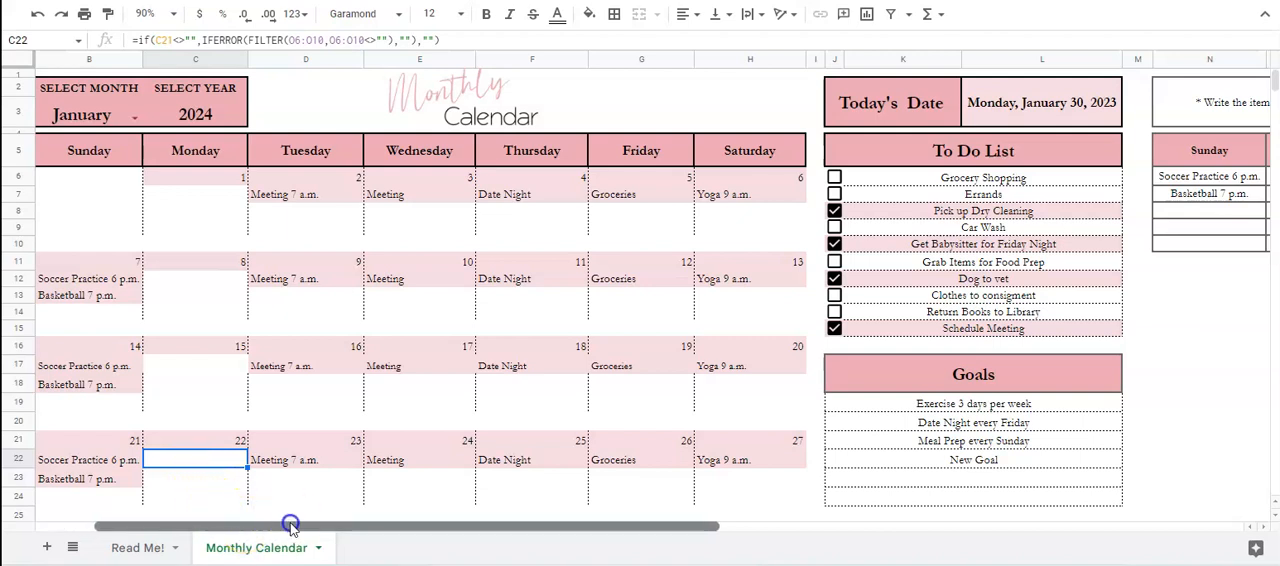
# Step: Clear the old Tuesday item and enter 'Soccer 4 p.m.' as Monday's weekly item
pyautogui.hscroll(3)
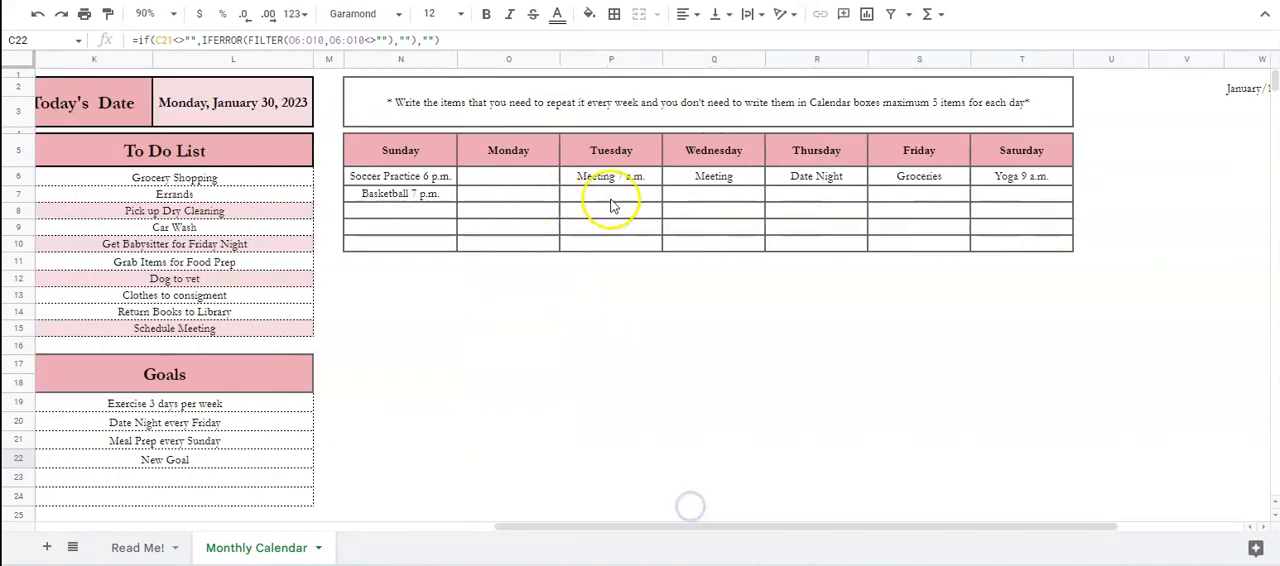
pyautogui.click(816, 176)
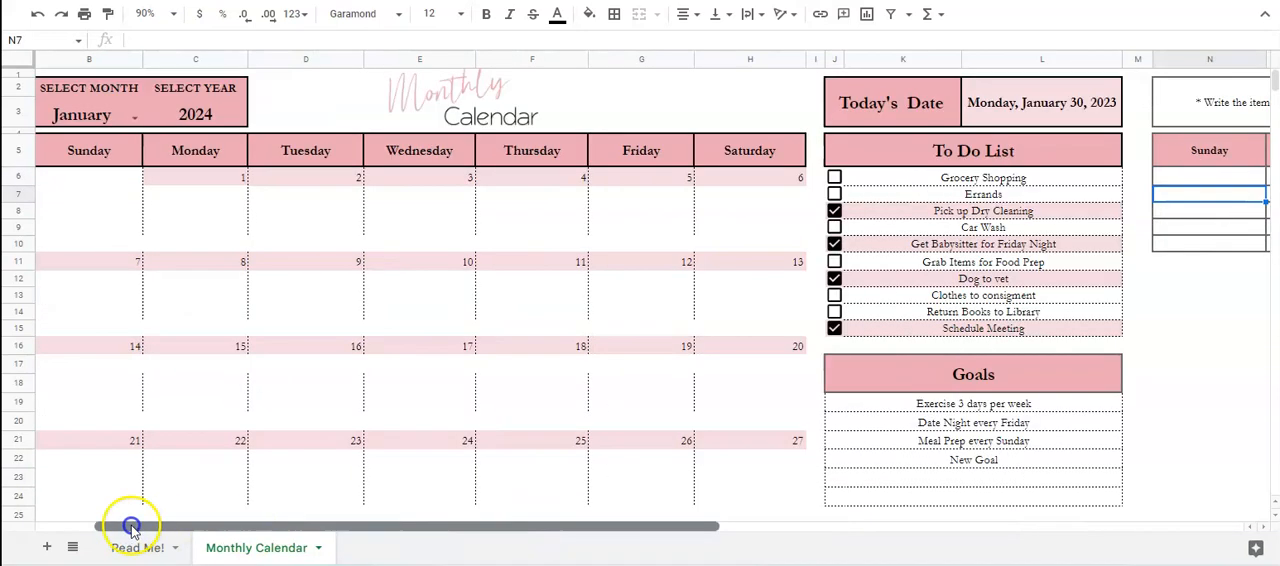
pyautogui.scroll(-3)
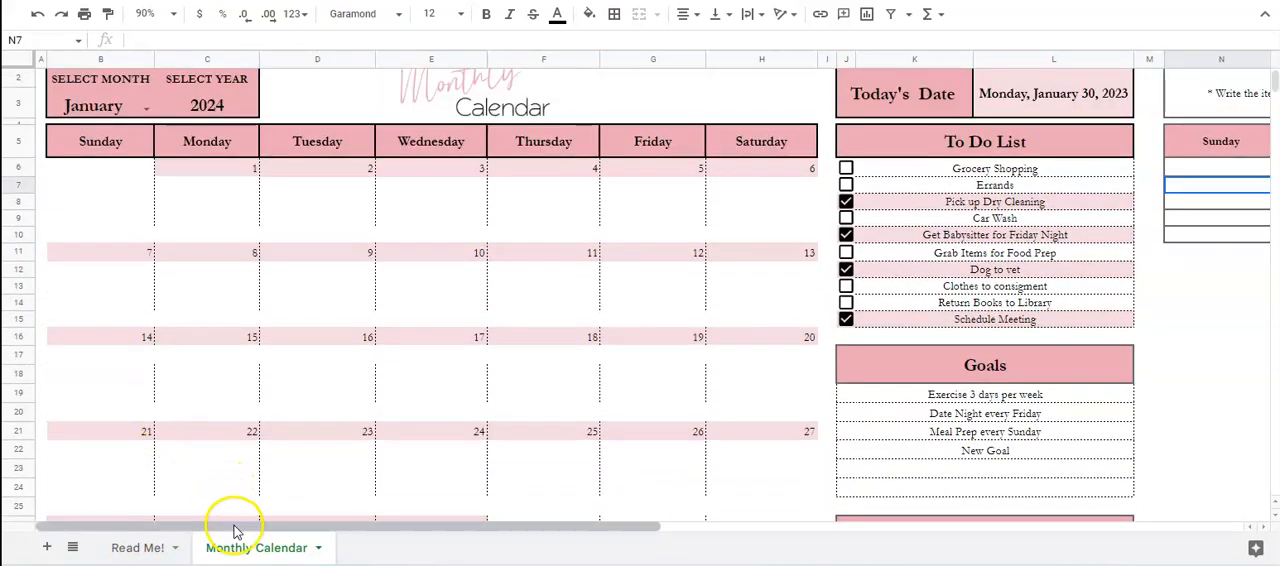
pyautogui.hscroll(3)
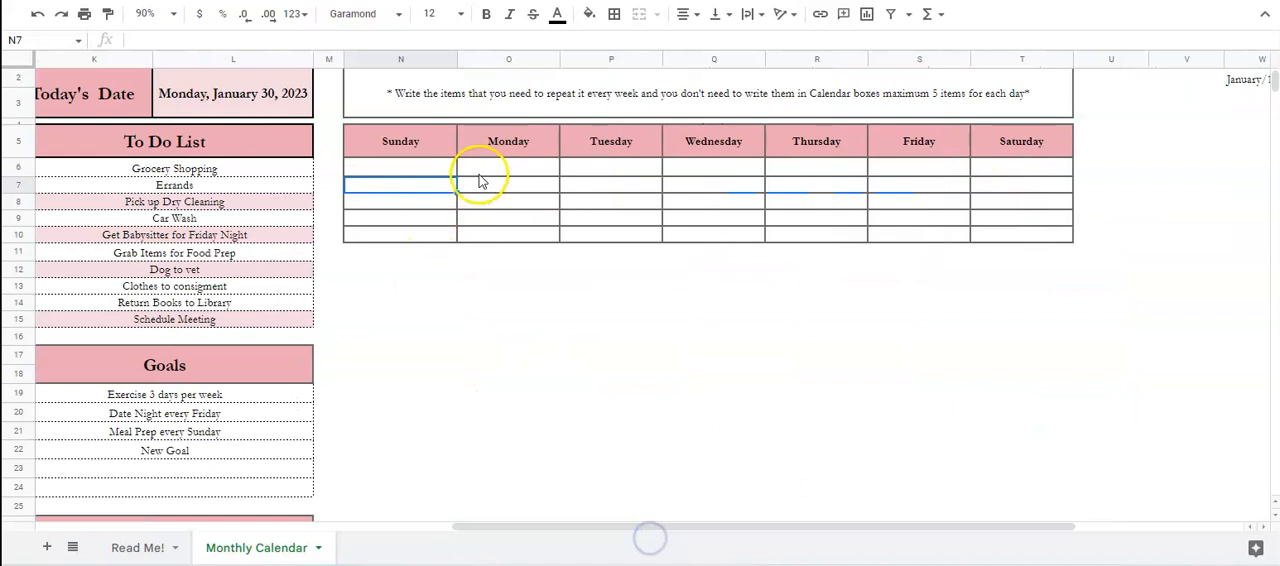
pyautogui.click(508, 166)
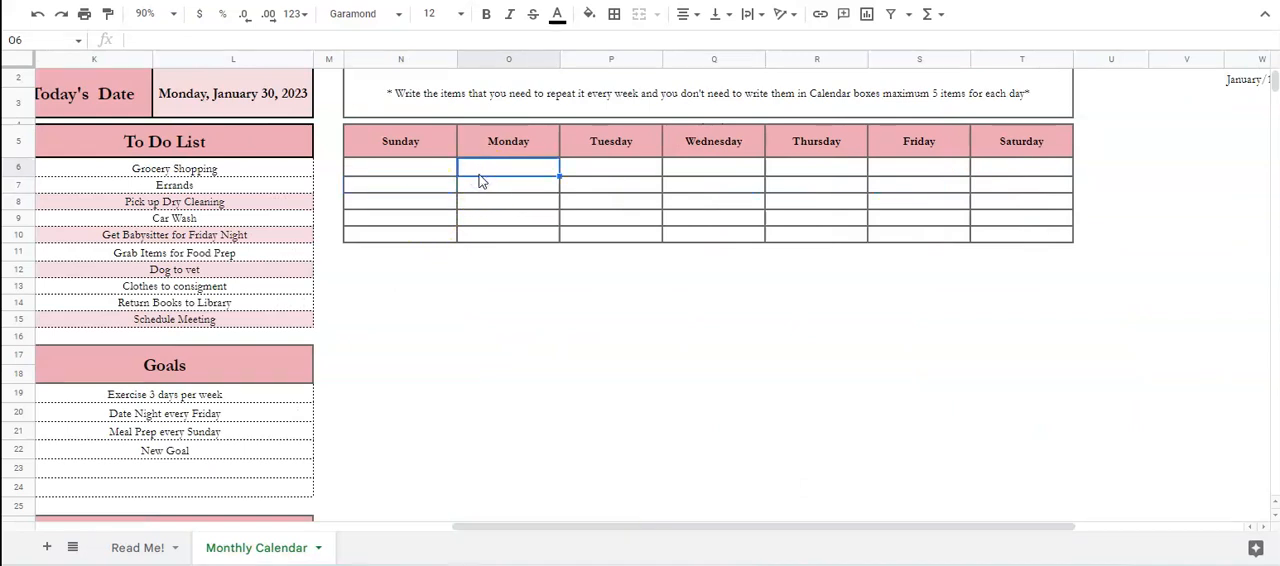
pyautogui.write('Soccer P')
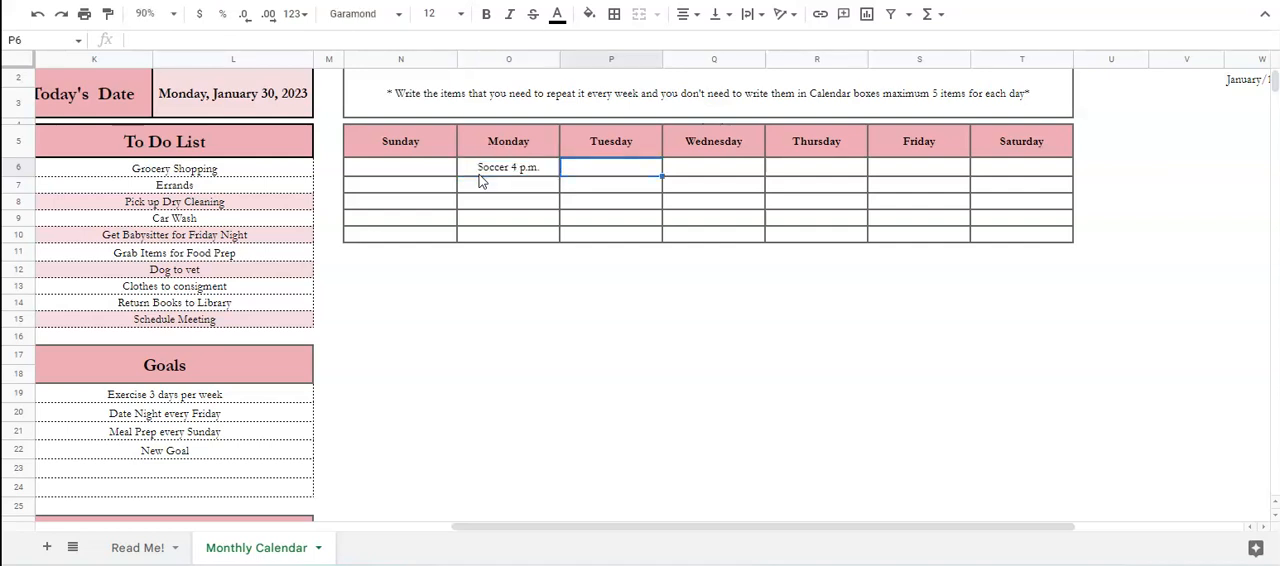
# Step: Enter 'Meeting at 12 p.m.' for Tuesday and 'Date Night' for Friday in the weekly table
pyautogui.write('Meeting at 1')
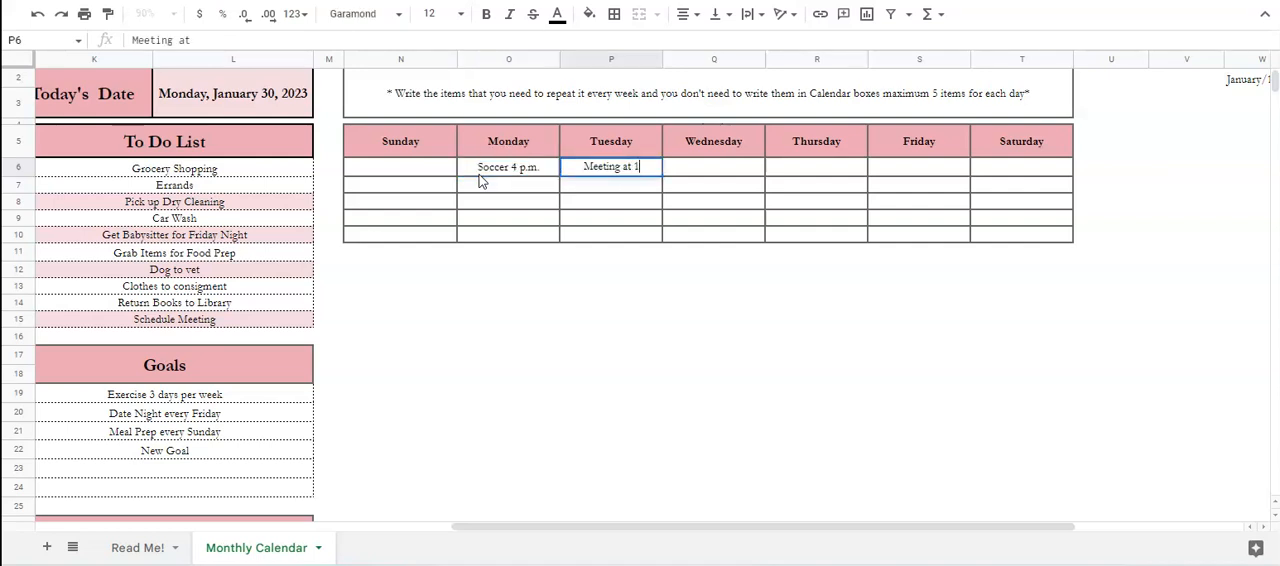
pyautogui.click(816, 168)
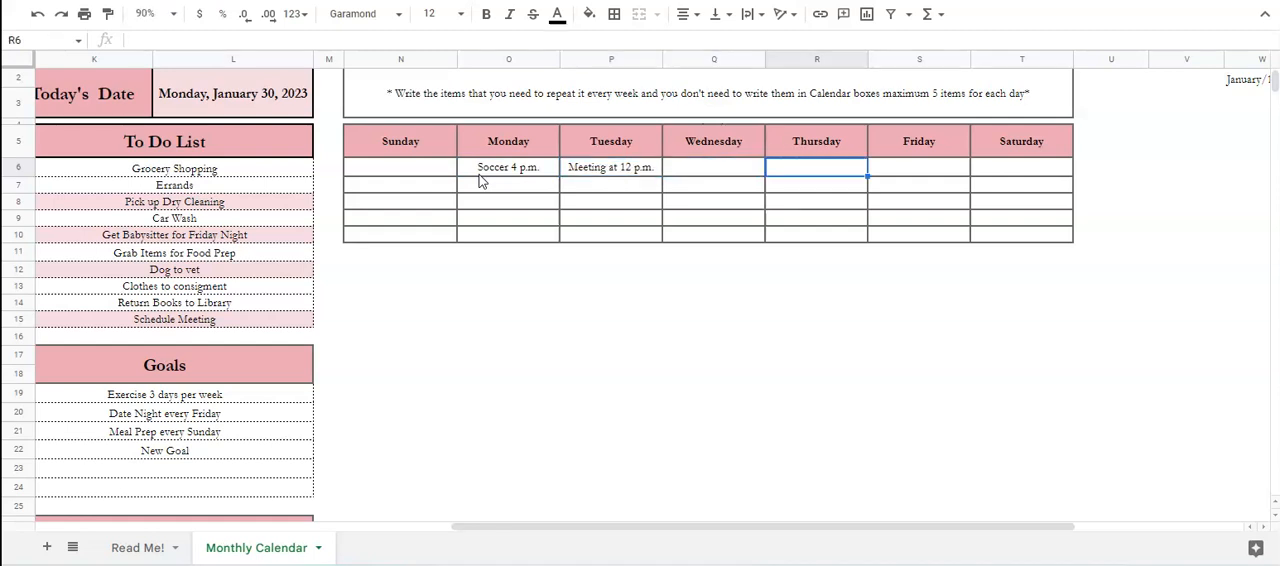
pyautogui.write('Date Night')
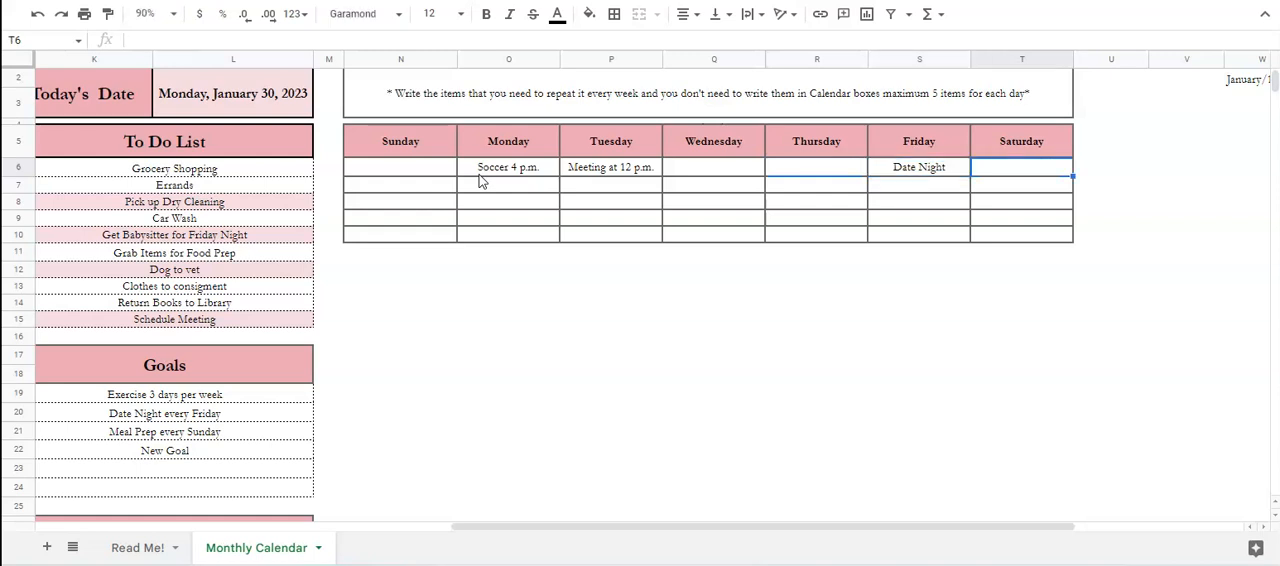
pyautogui.moveTo(480, 262)
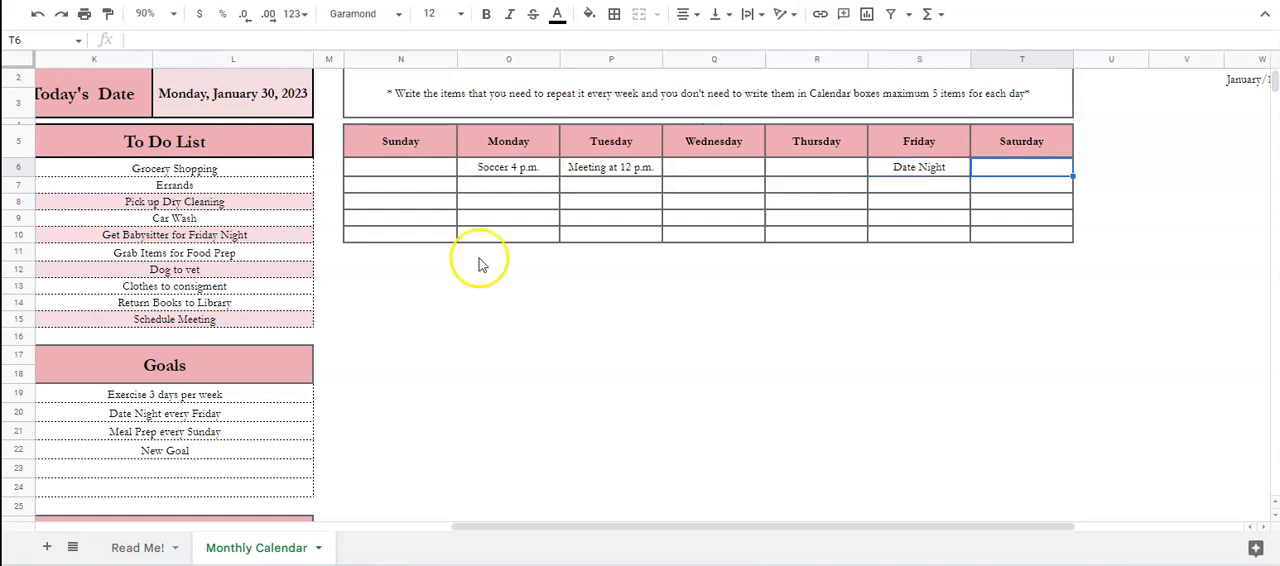
pyautogui.moveTo(664, 532)
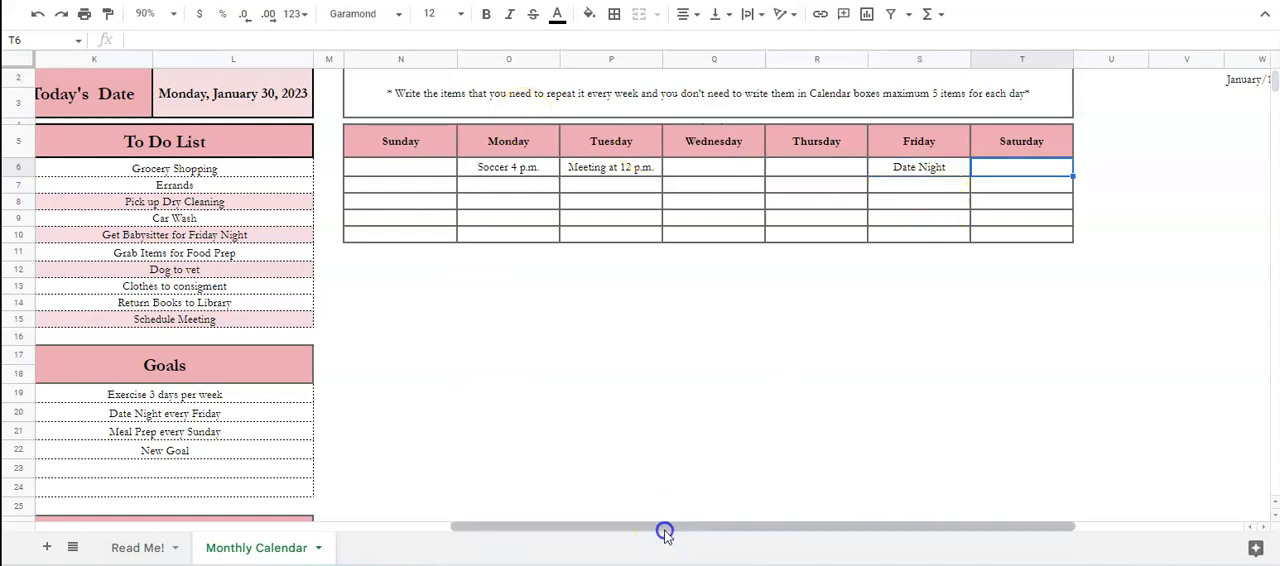
pyautogui.hscroll(-3)
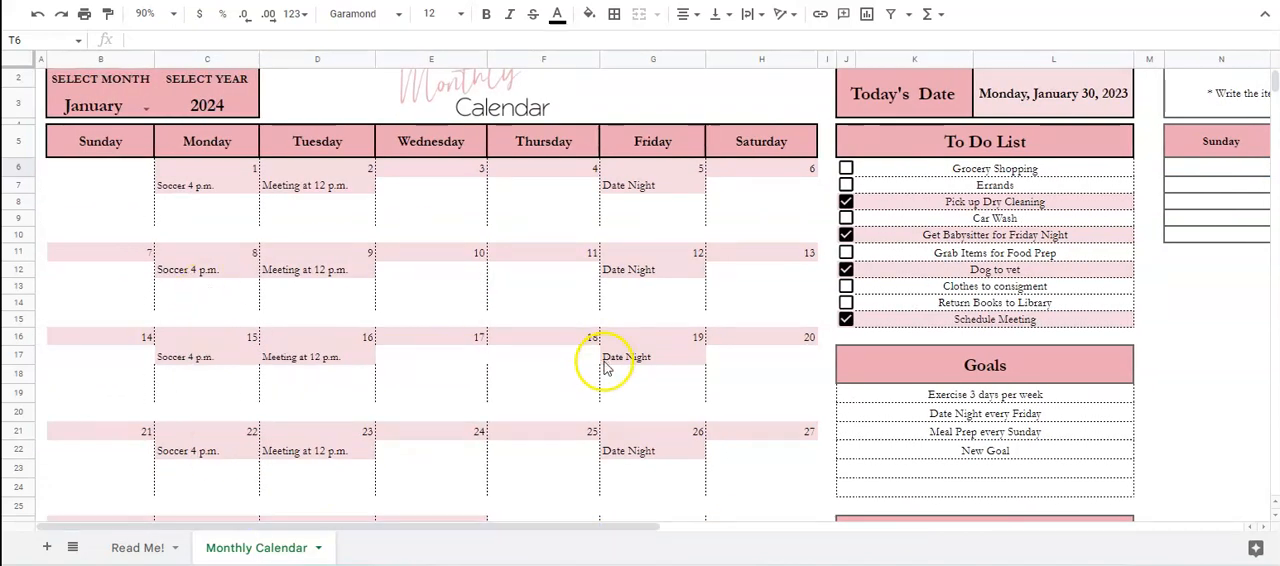
pyautogui.click(100, 106)
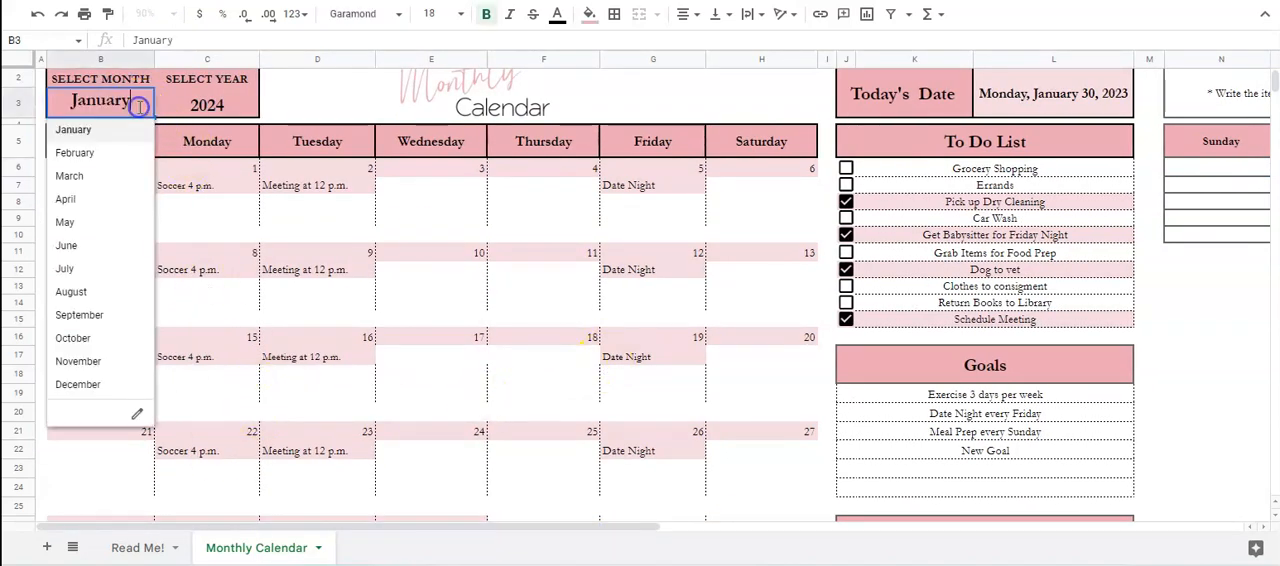
pyautogui.click(76, 152)
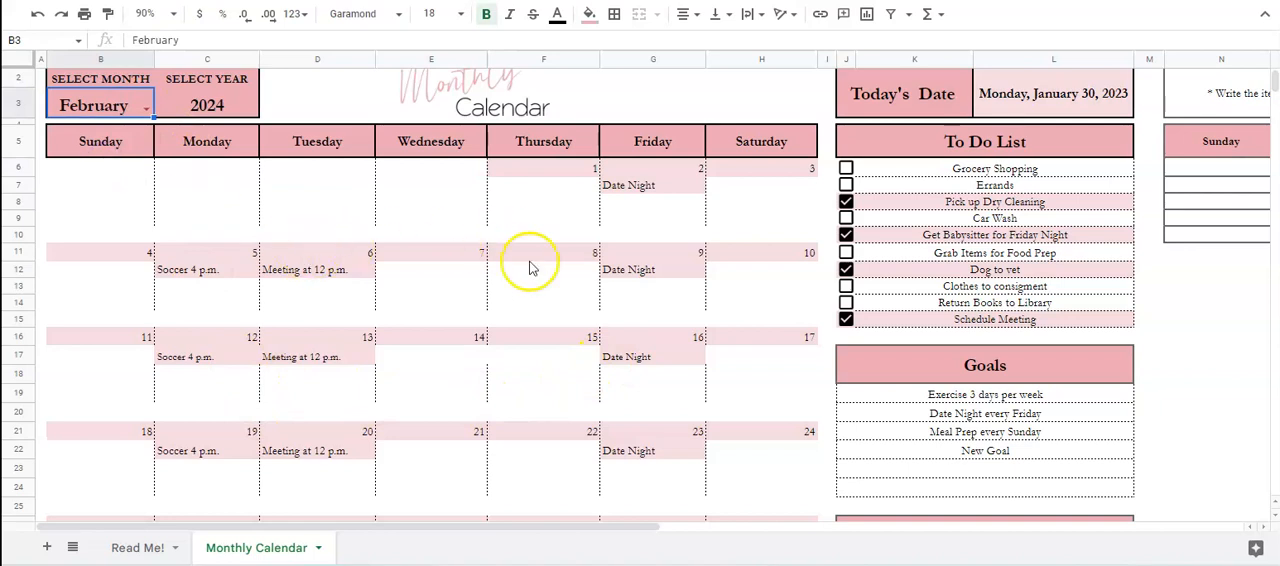
pyautogui.moveTo(236, 336)
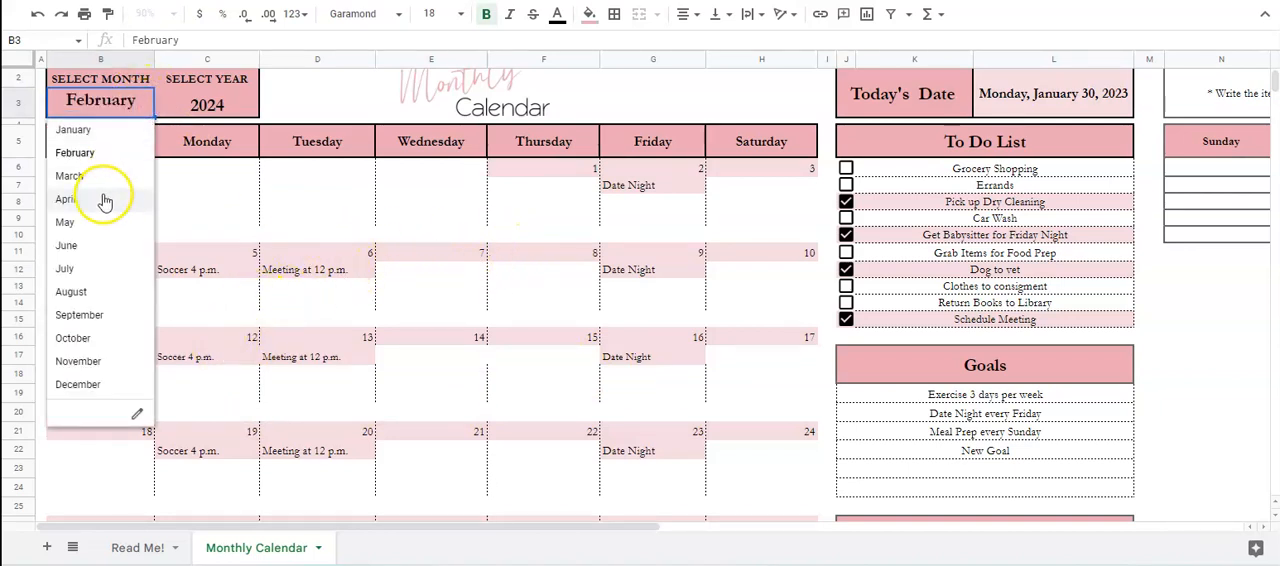
pyautogui.click(64, 200)
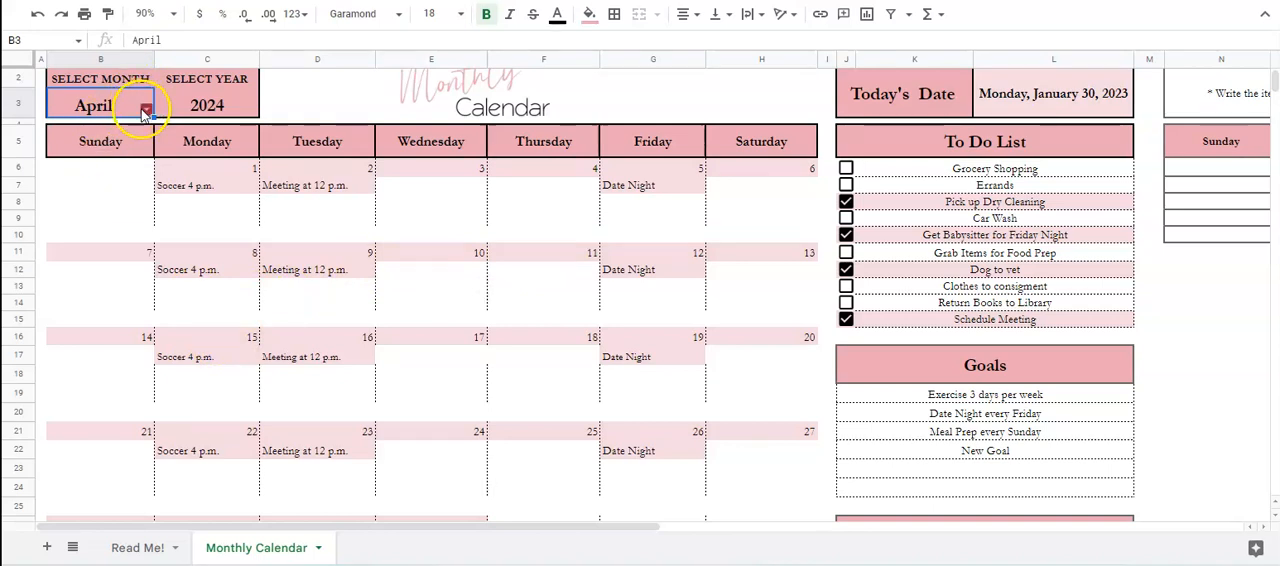
pyautogui.click(144, 106)
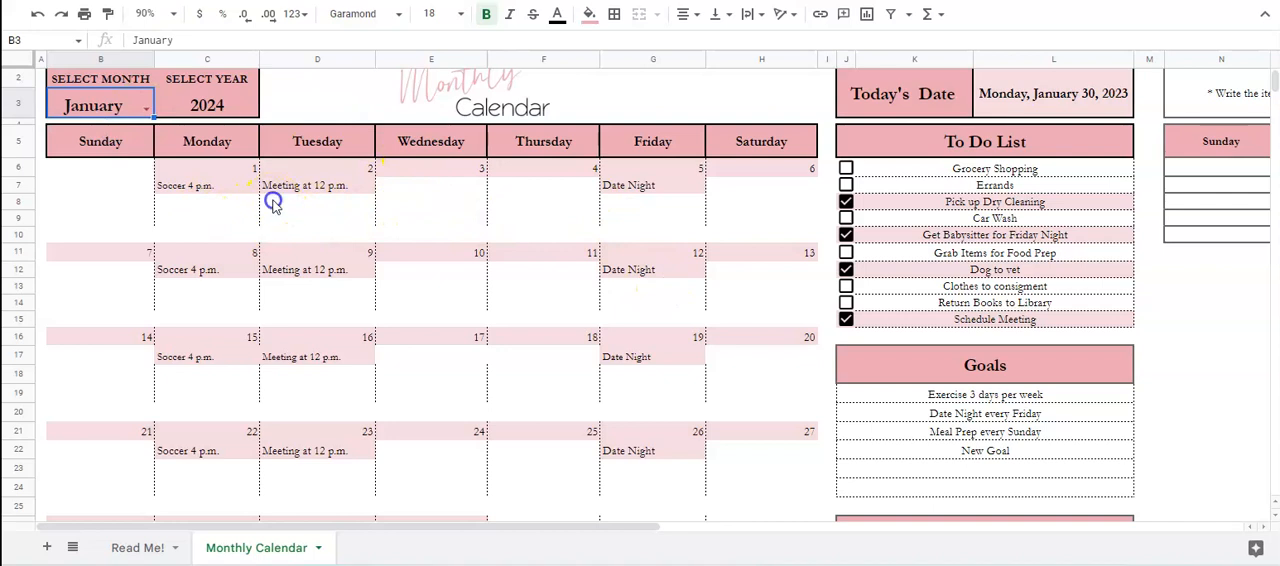
# Step: Enter 'Meeting 1 p.m.' on the second line of Tuesday, January 2
pyautogui.doubleClick(304, 202)
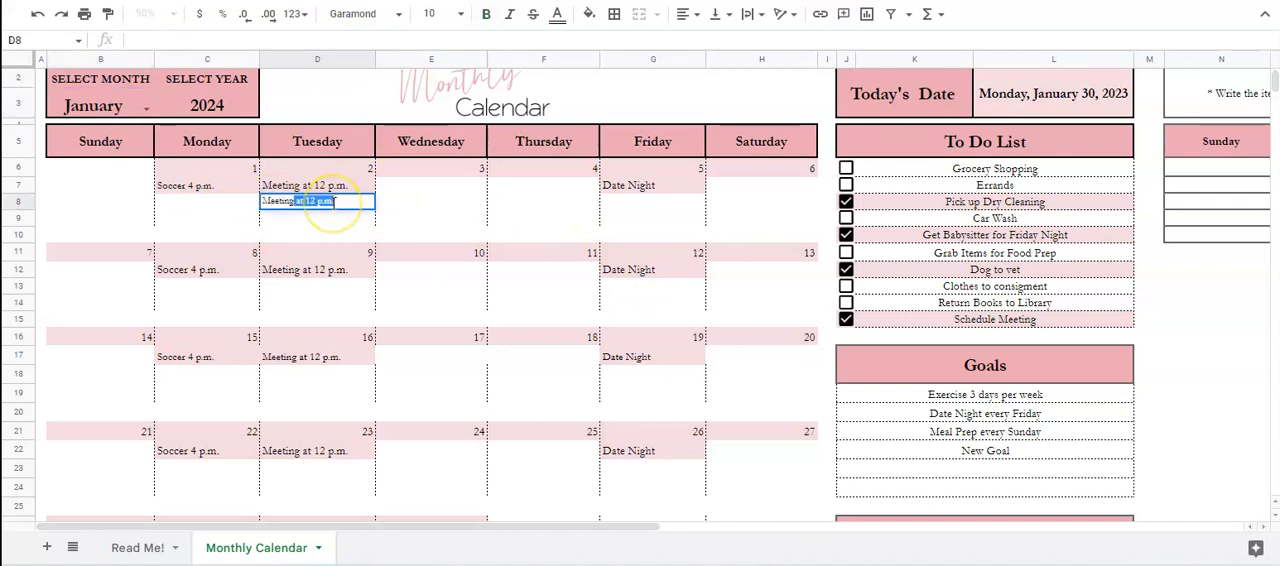
pyautogui.write('Meeting 1 p.m.')
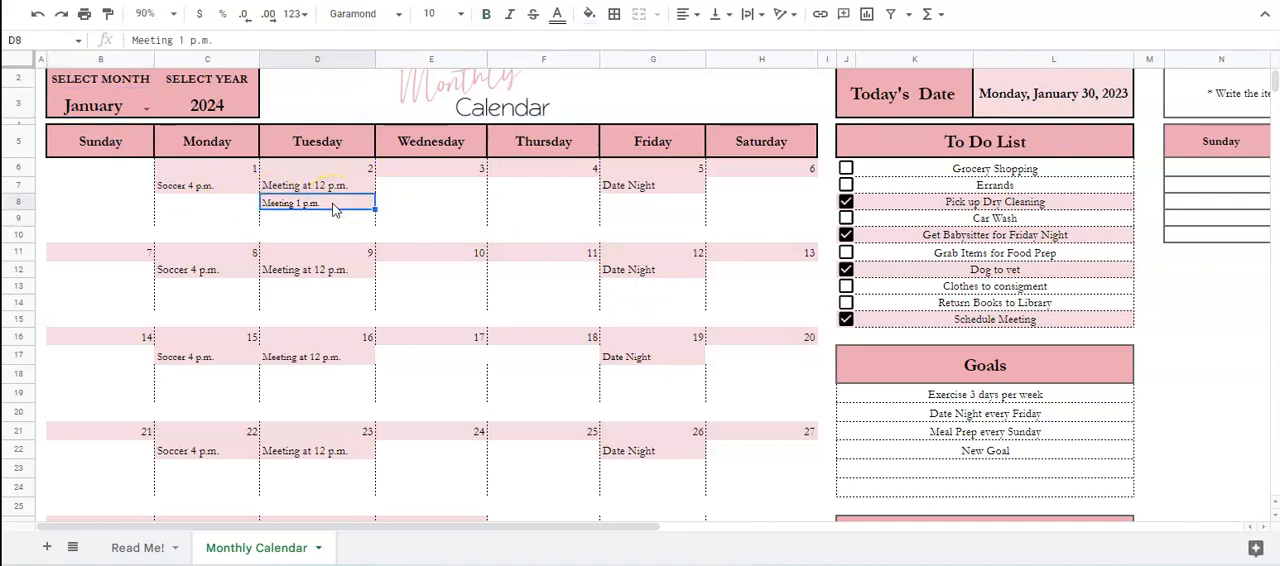
pyautogui.moveTo(330, 216)
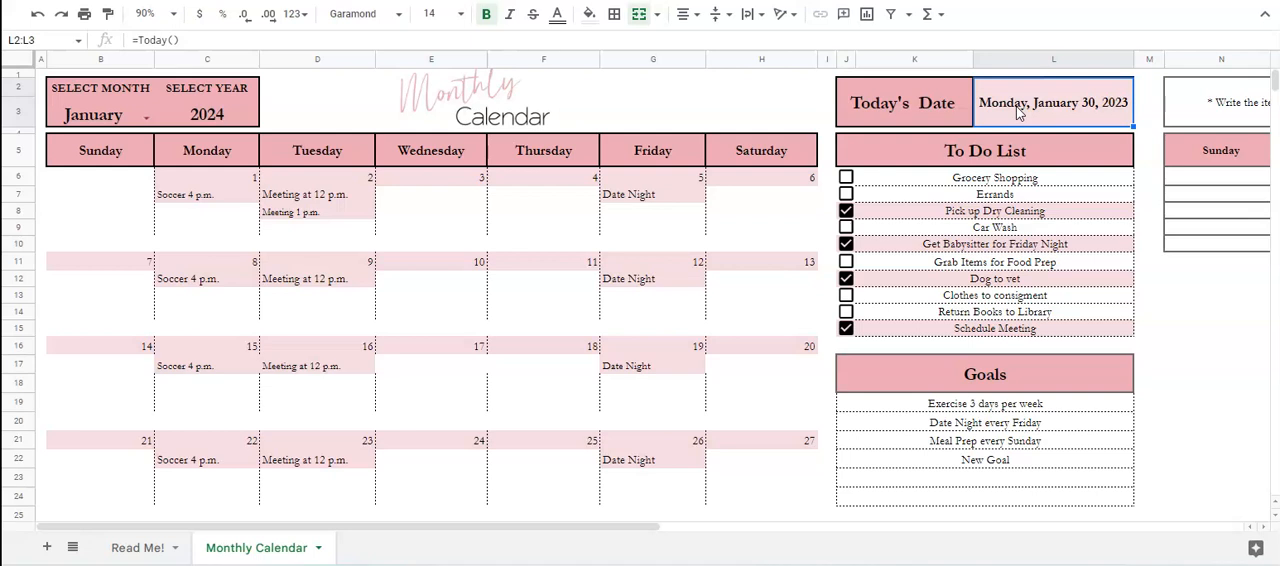
pyautogui.moveTo(856, 138)
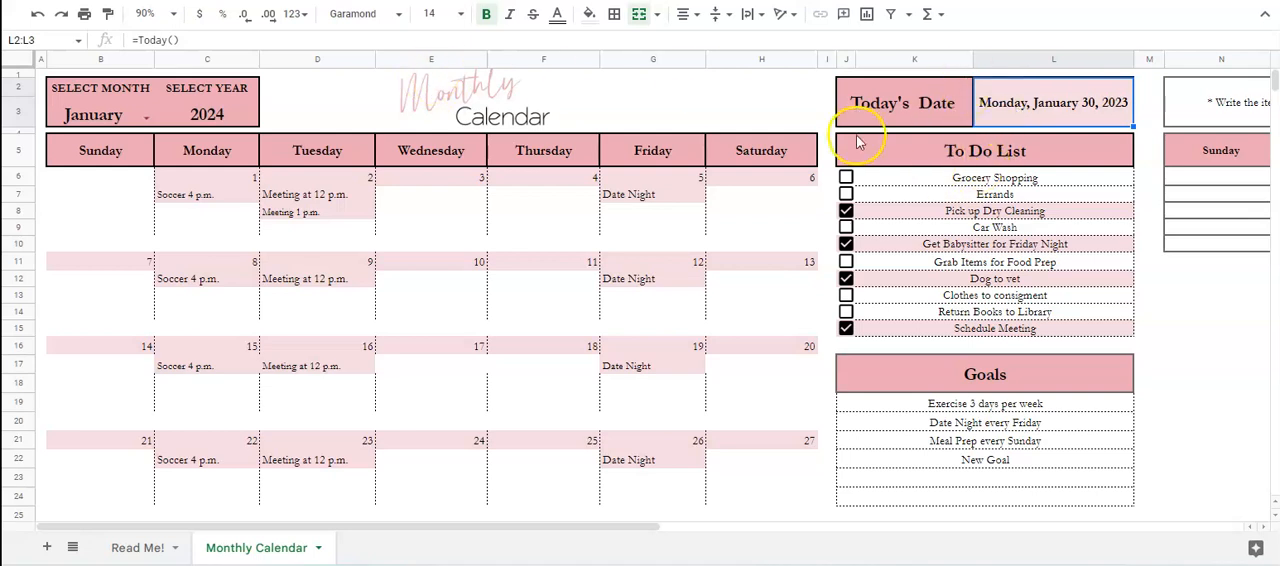
# Step: Enter 'Walk the Dog on Tuesdays' and 'Shopping for Groceries' as the first two to-do items
pyautogui.click(994, 176)
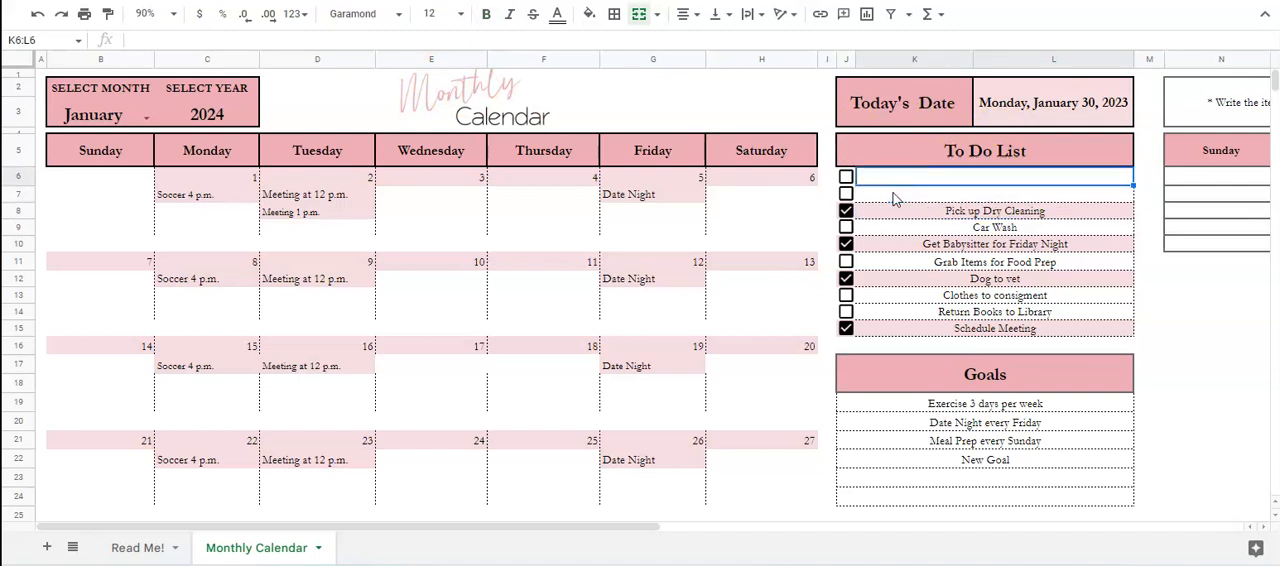
pyautogui.write('Walk the Dog on')
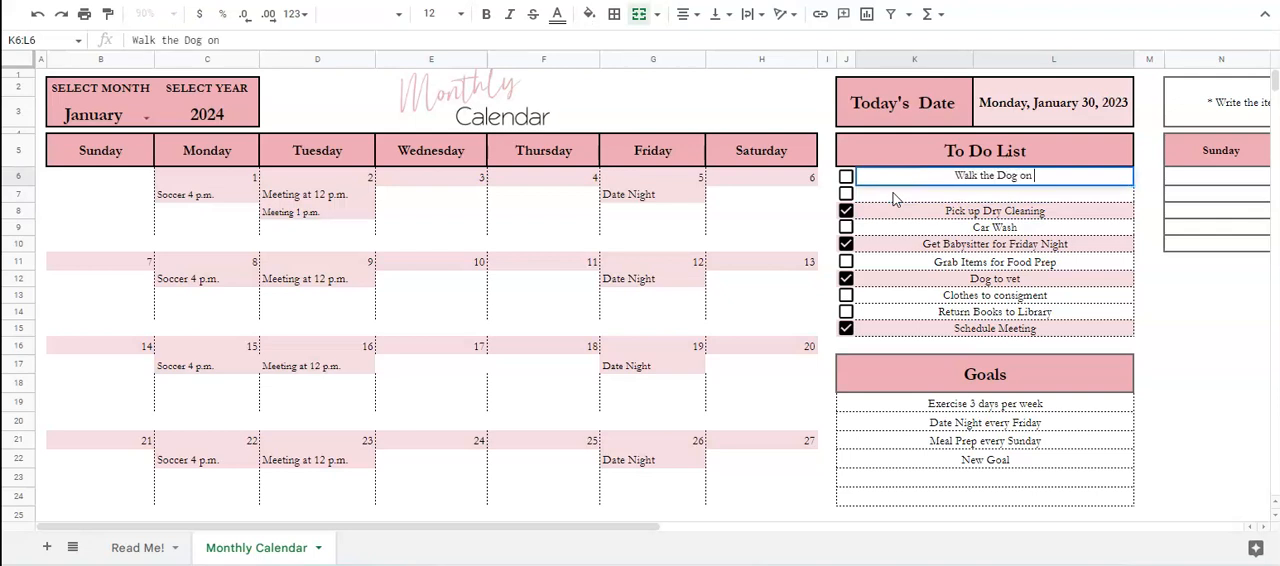
pyautogui.write('Tuesdays')
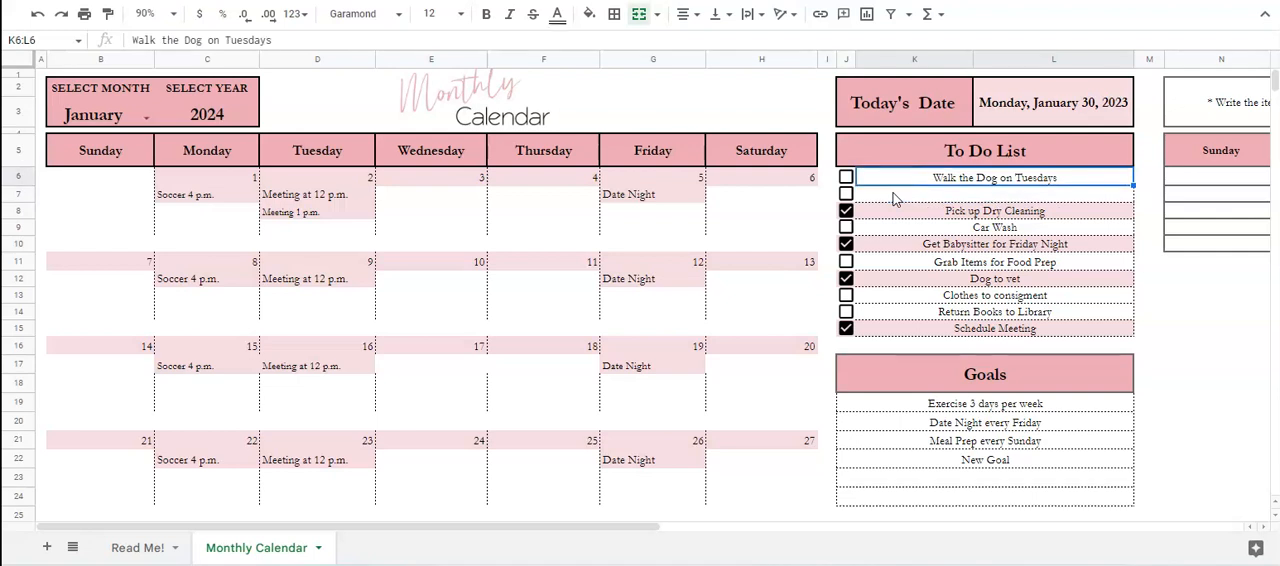
pyautogui.click(890, 194)
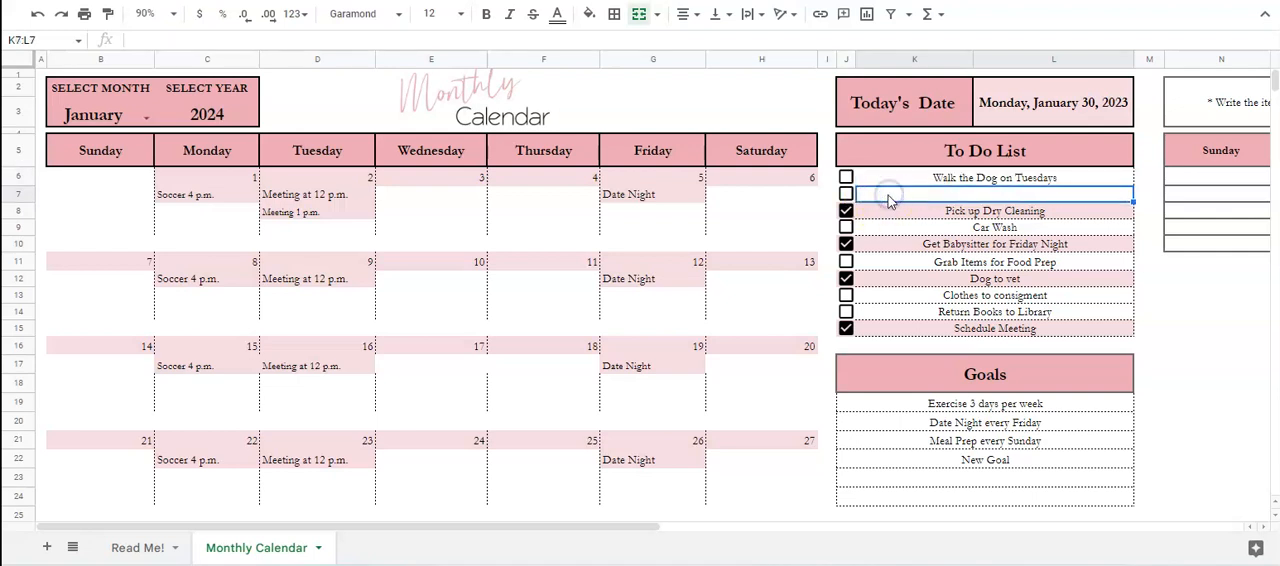
pyautogui.write('Shopping for Groceries')
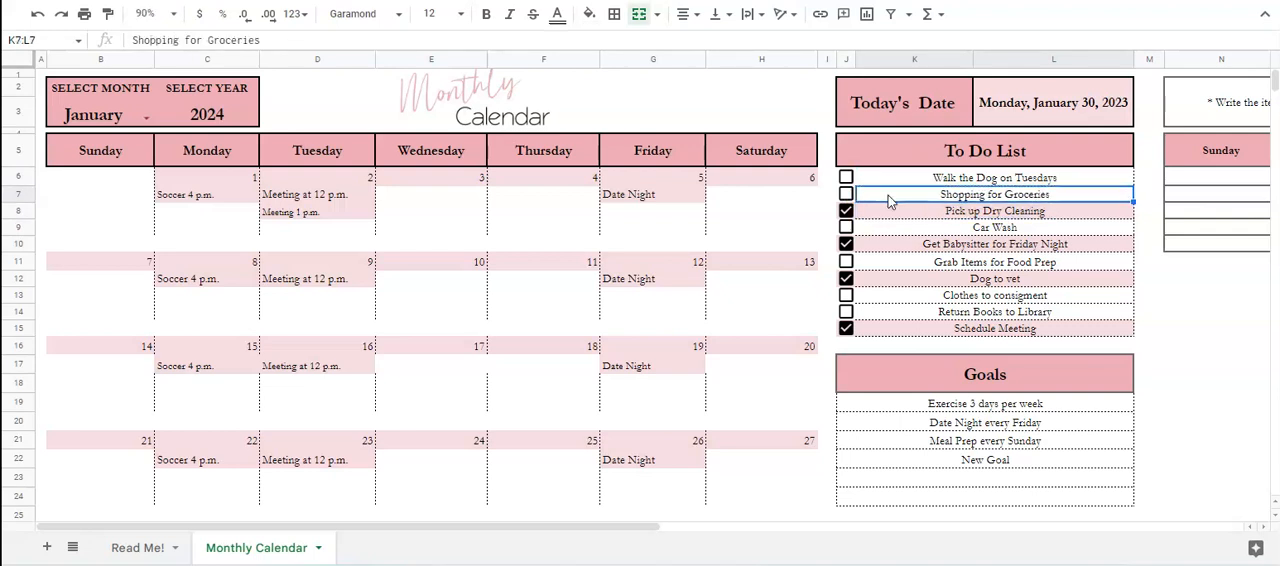
# Step: Tick the checkboxes for Walk the Dog on Tuesdays and Shopping for Groceries
pyautogui.click(846, 176)
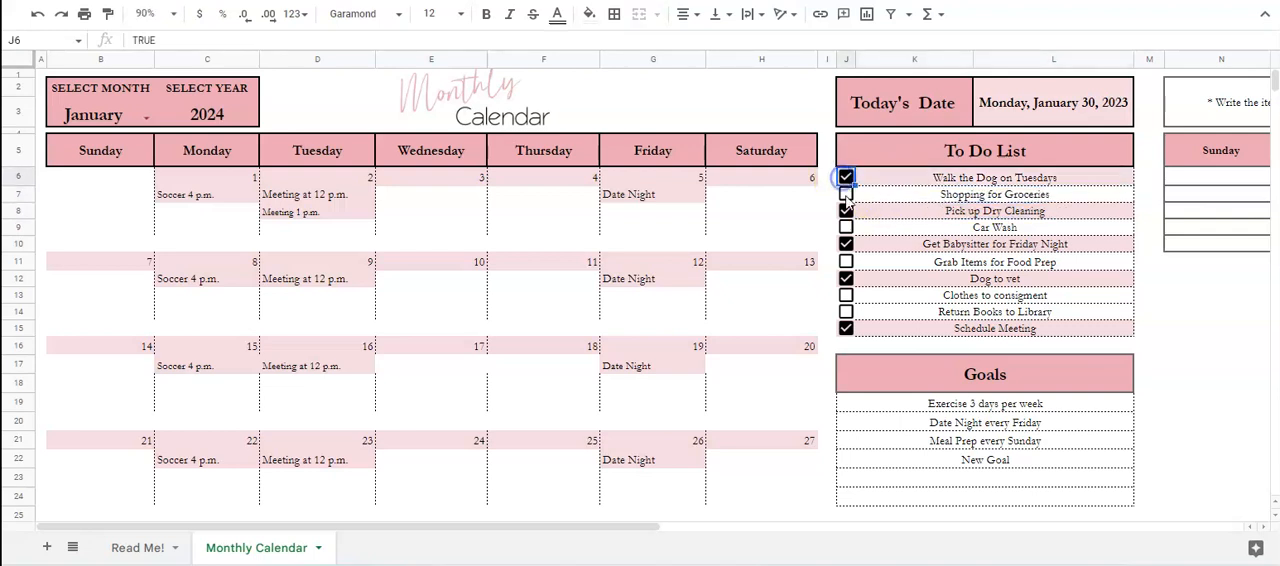
pyautogui.click(846, 228)
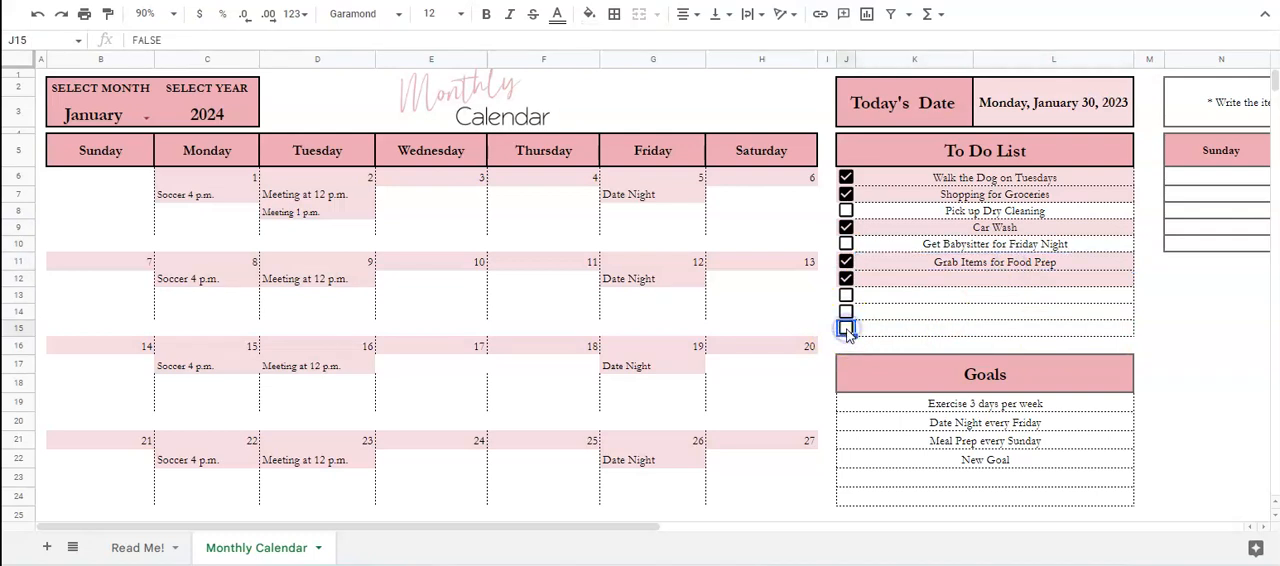
pyautogui.moveTo(876, 320)
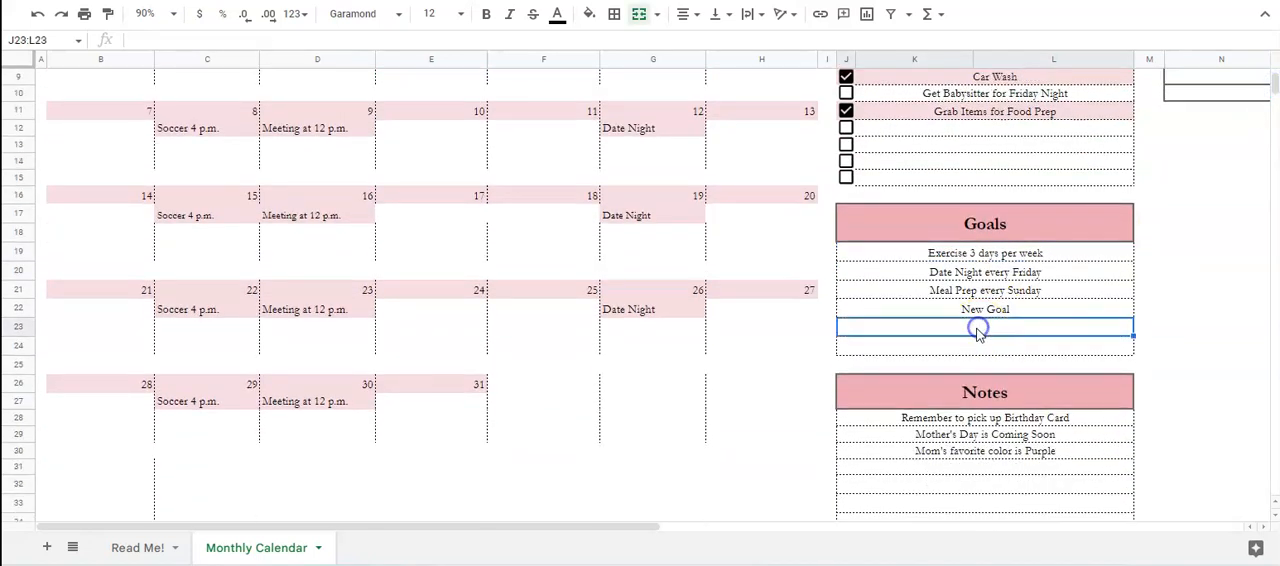
# Step: Add 'New Goal' to the Goals list and select an empty row in Notes
pyautogui.write('New Goal')
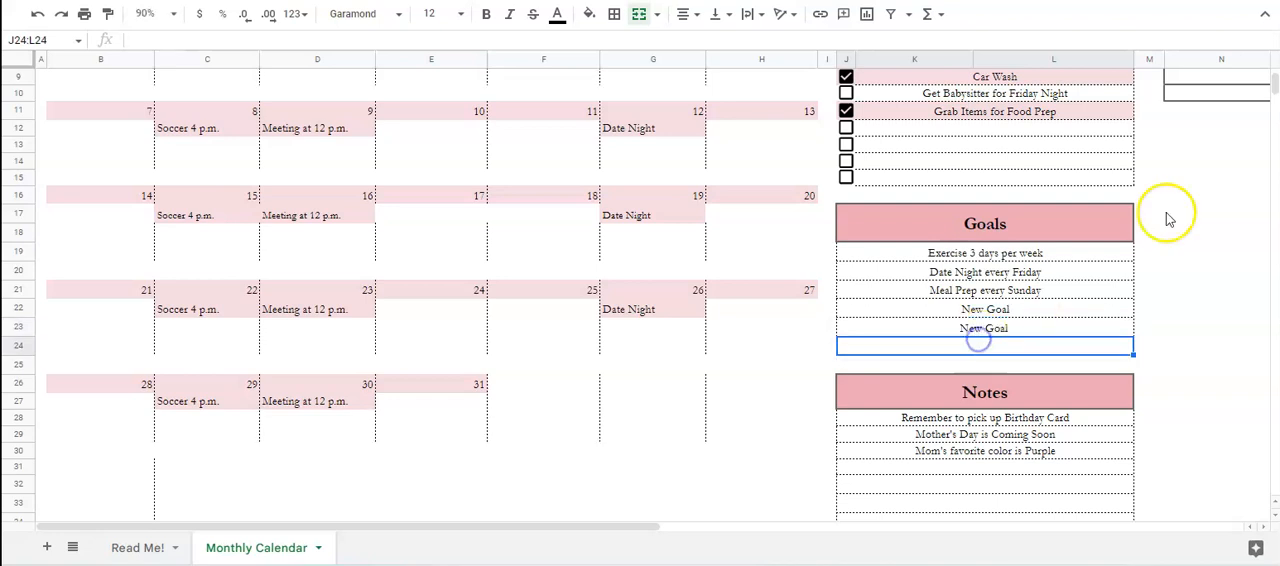
pyautogui.scroll(-3)
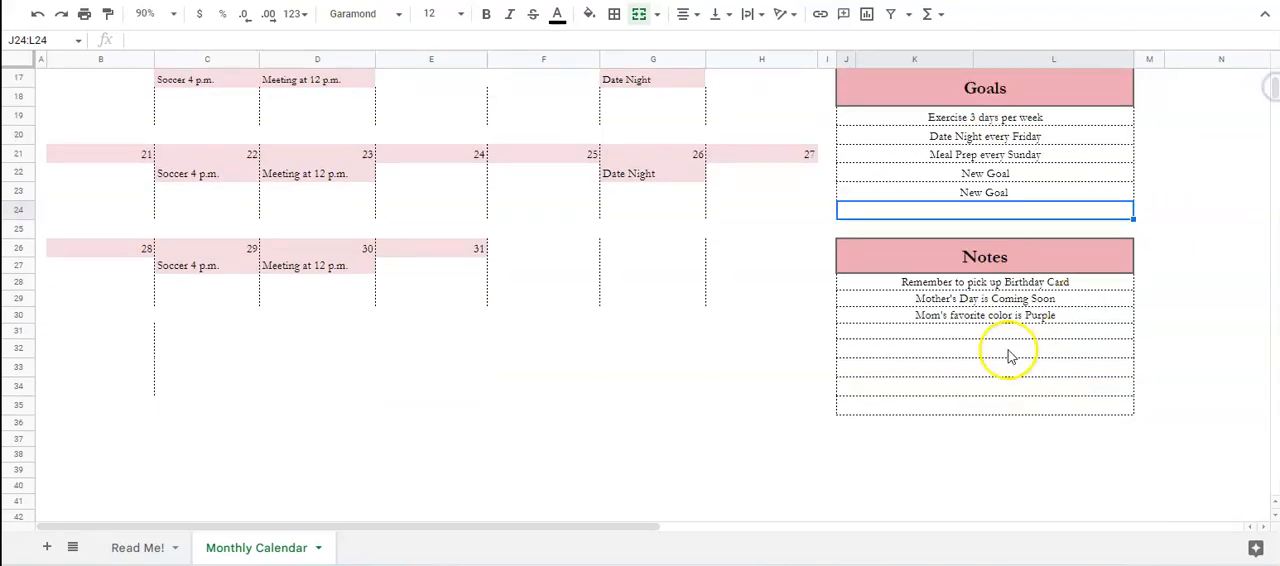
pyautogui.click(984, 380)
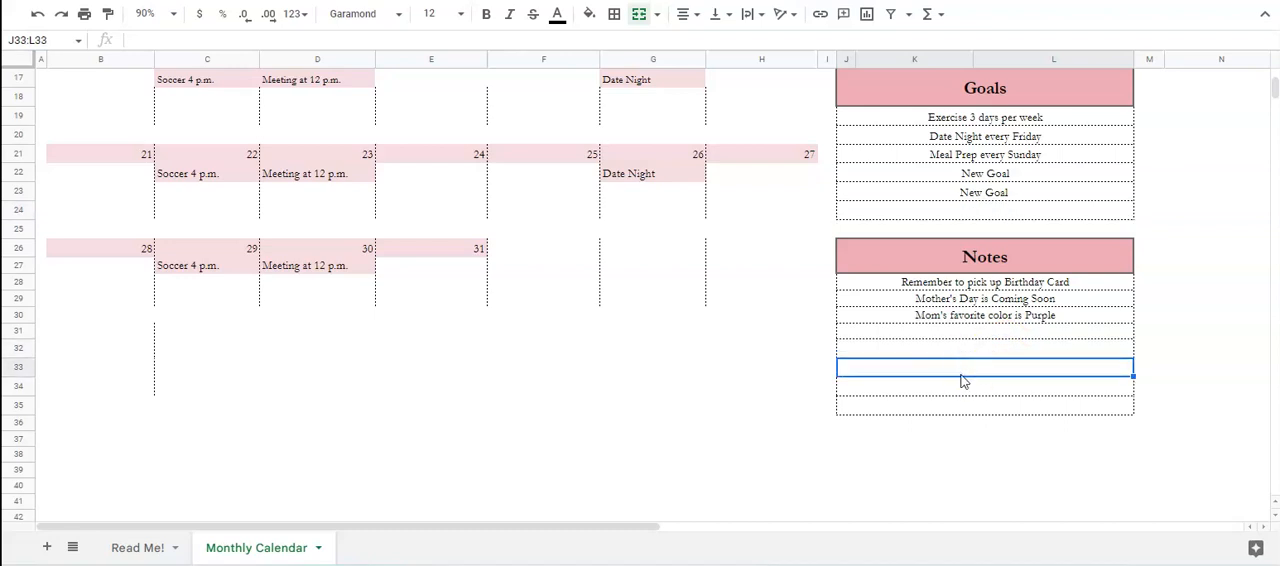